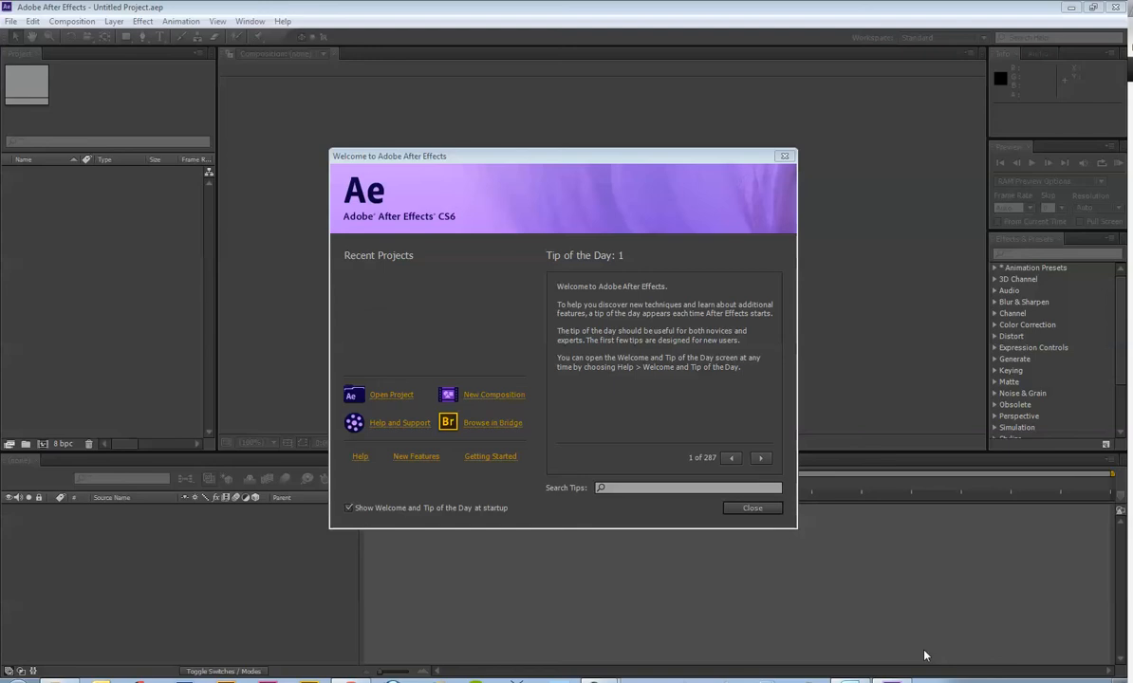
mouse_move(521, 472)
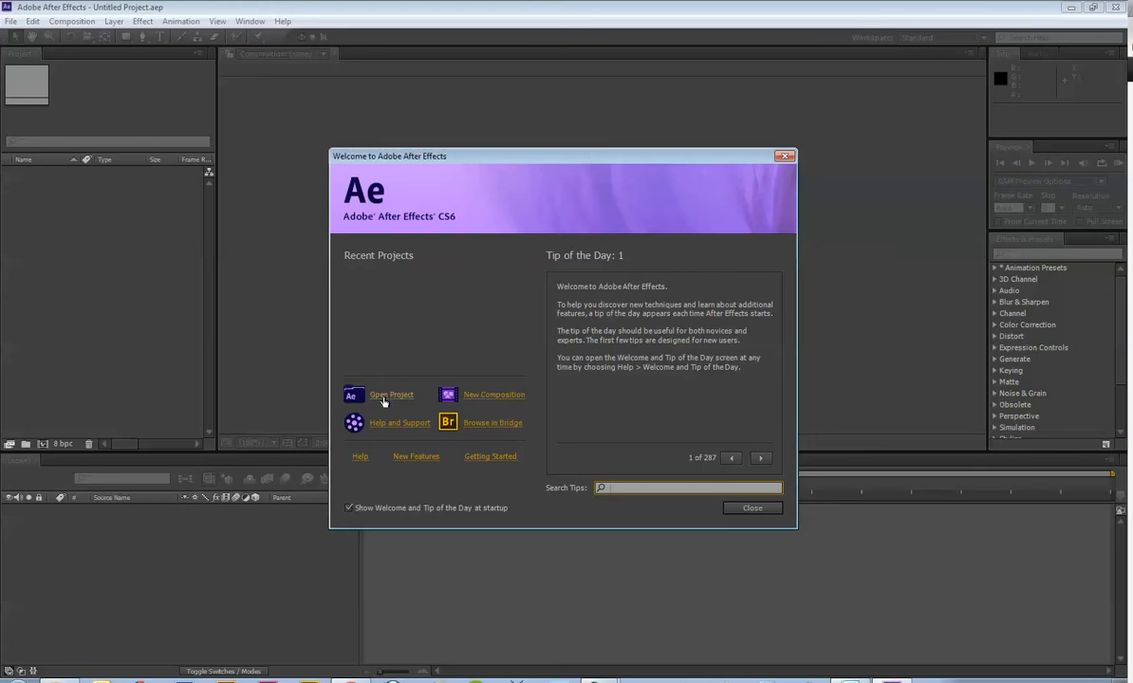
Step: Start a new composition from the Welcome screen
left_click(494, 393)
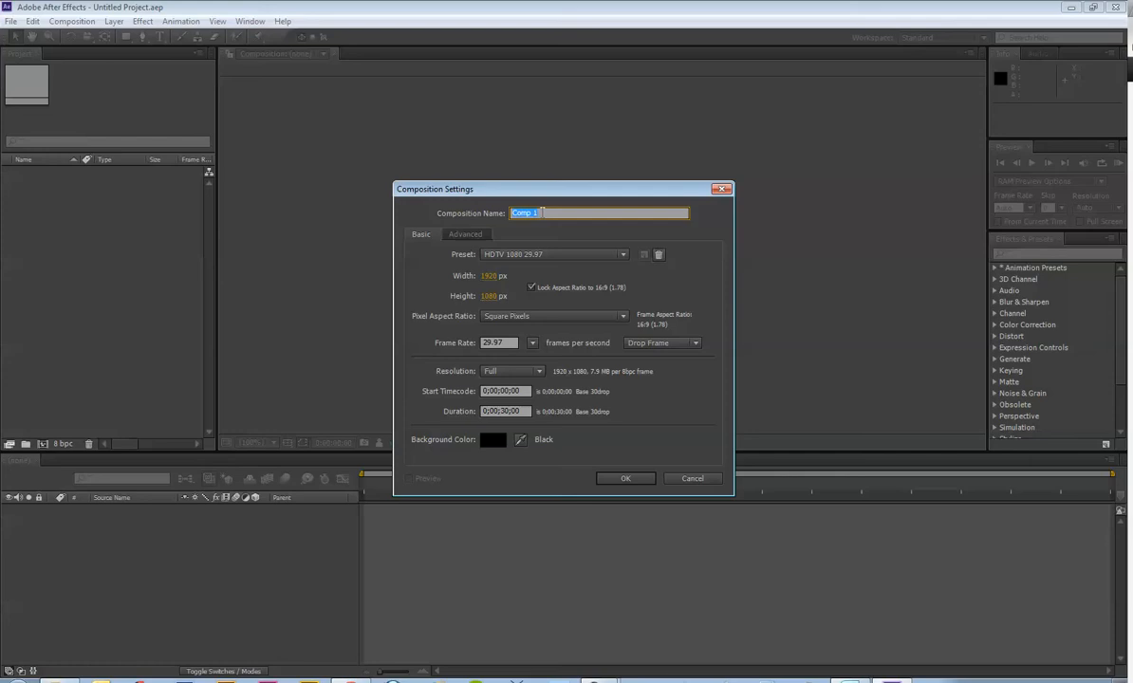
Step: Replace 'Comp 1' with 'Importing Assets After Effects CS6' as the composition name
type("Importing")
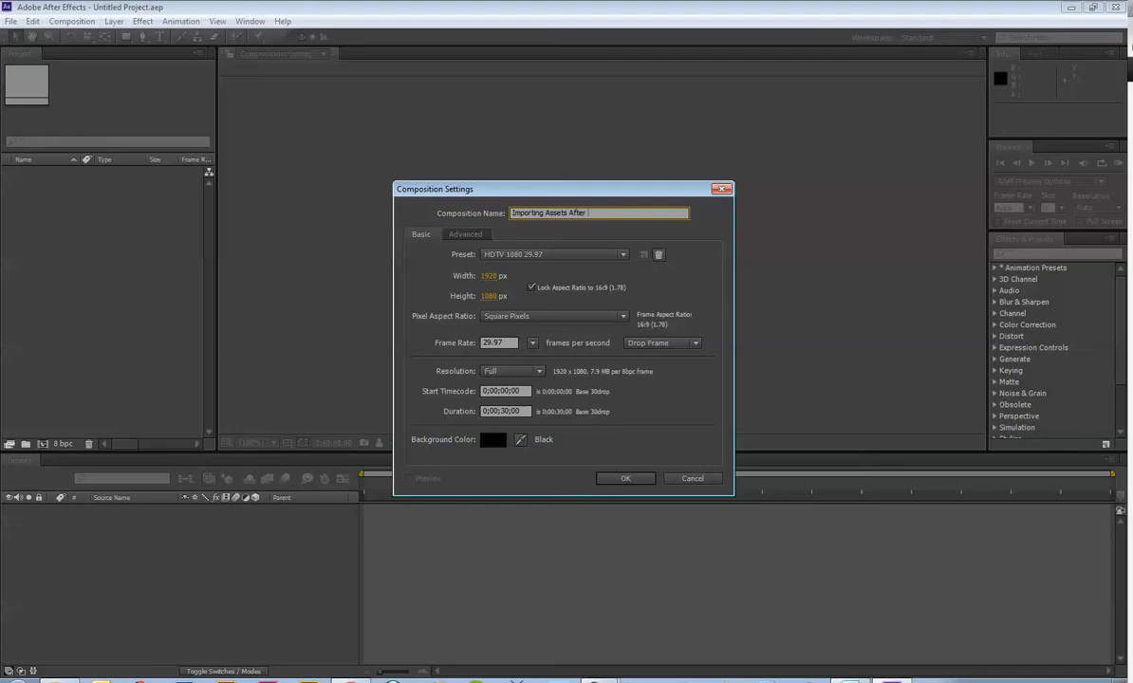
type("Effects")
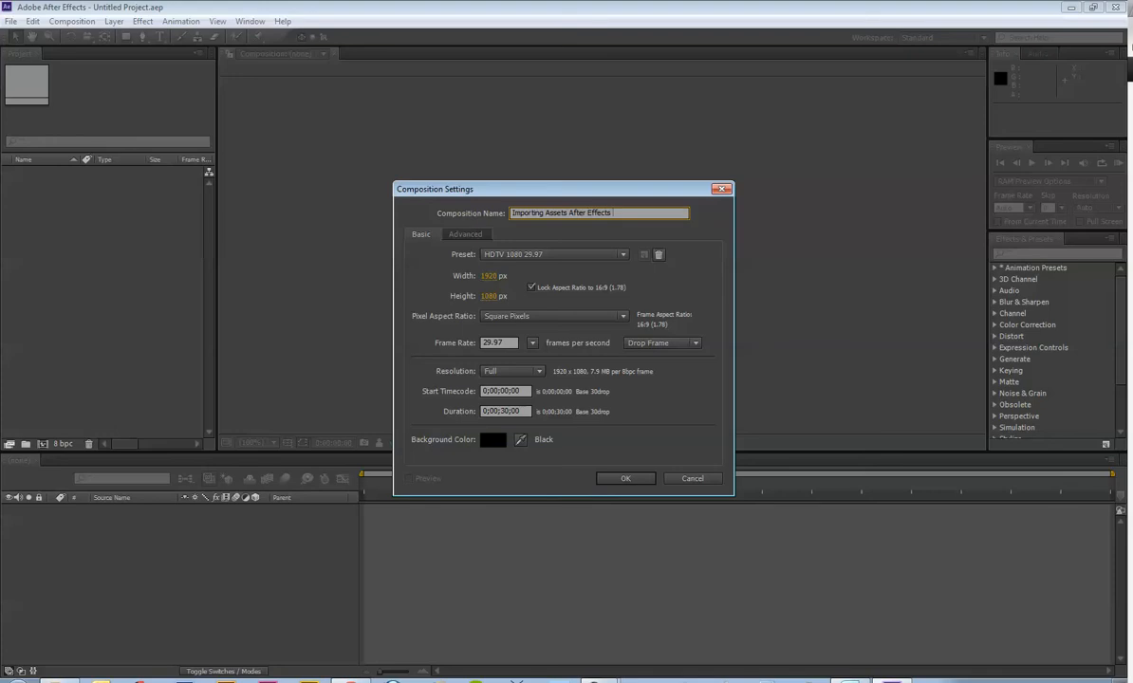
type("CS6")
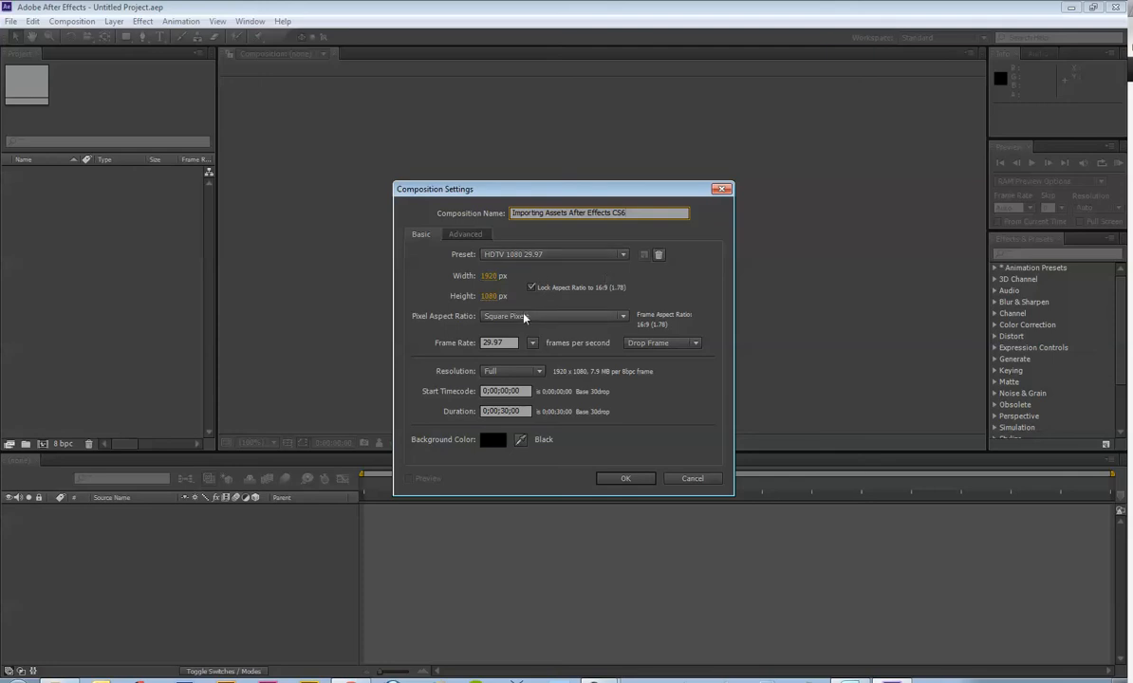
mouse_move(518, 308)
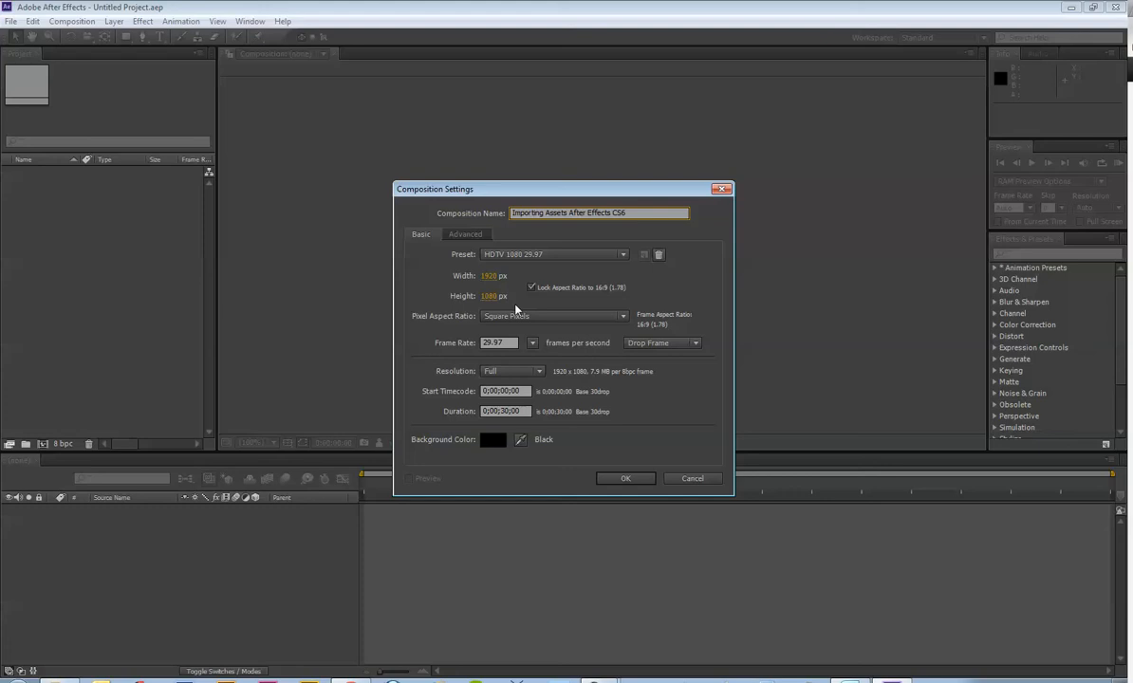
mouse_move(598, 263)
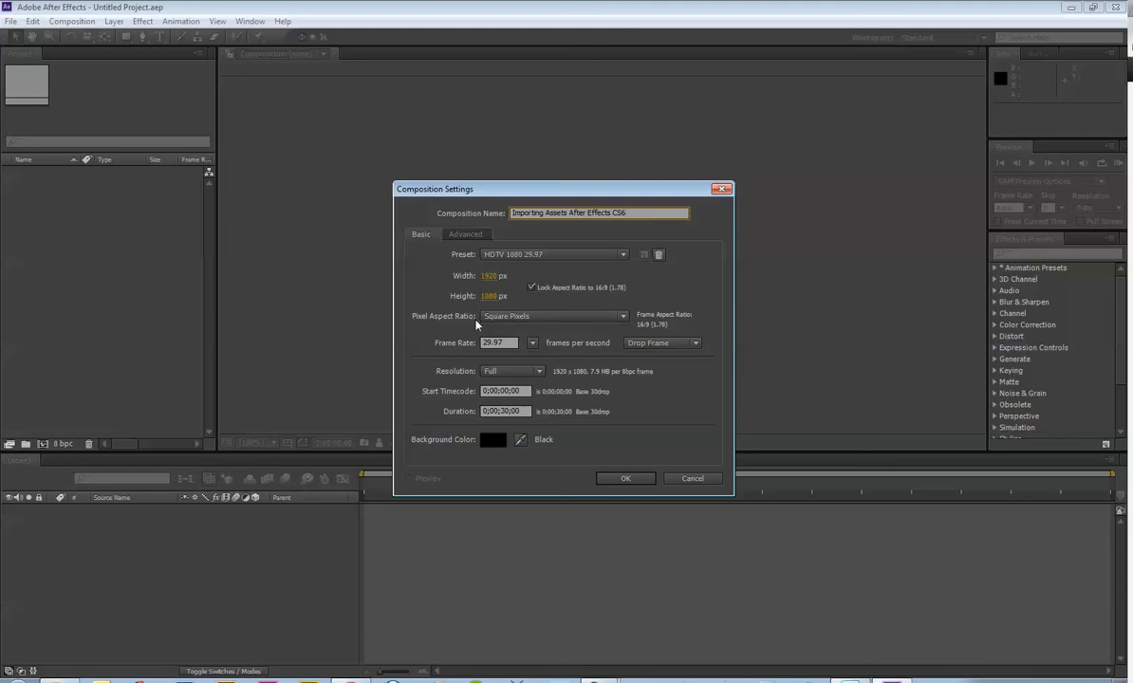
mouse_move(472, 306)
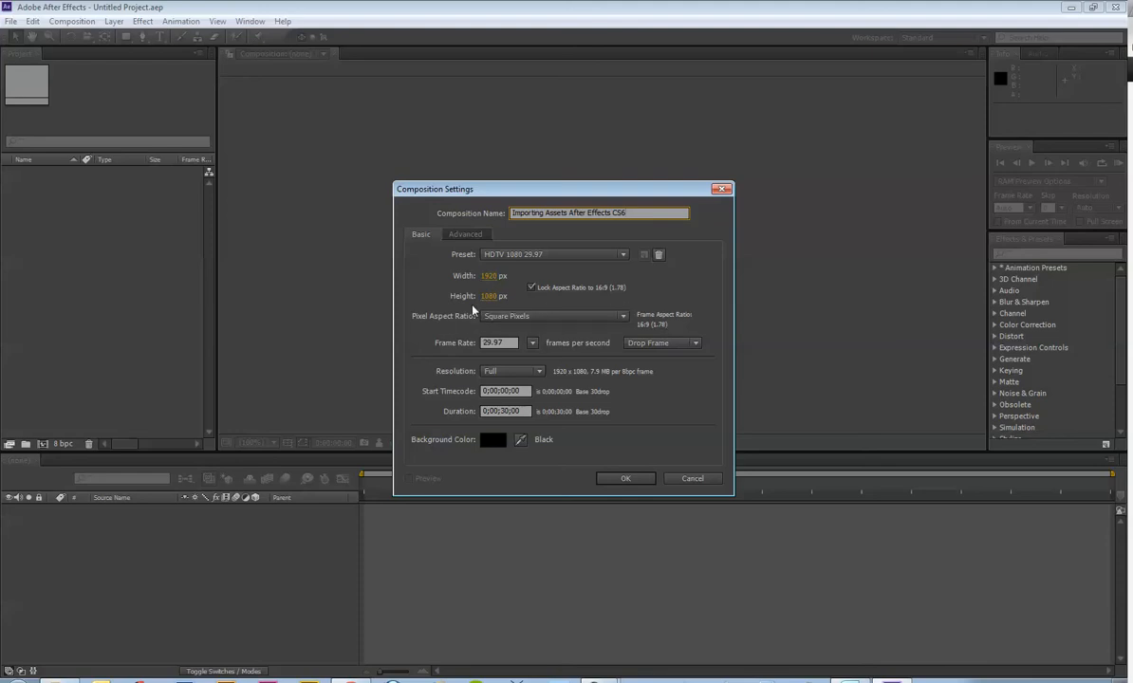
mouse_move(589, 329)
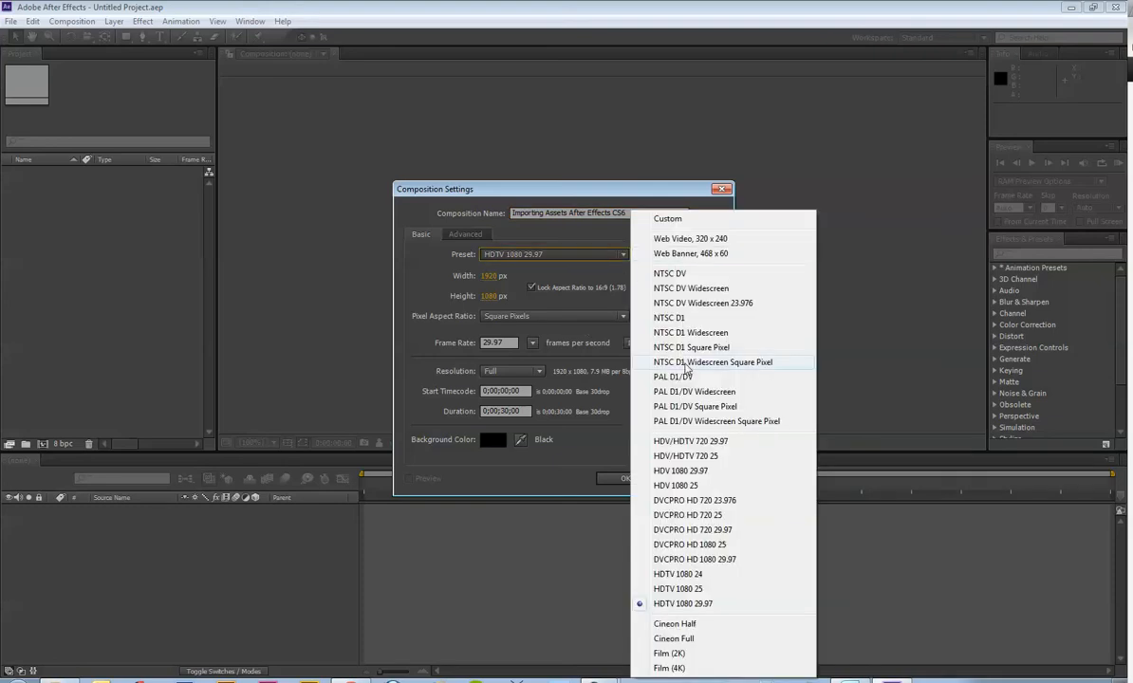
mouse_move(692, 348)
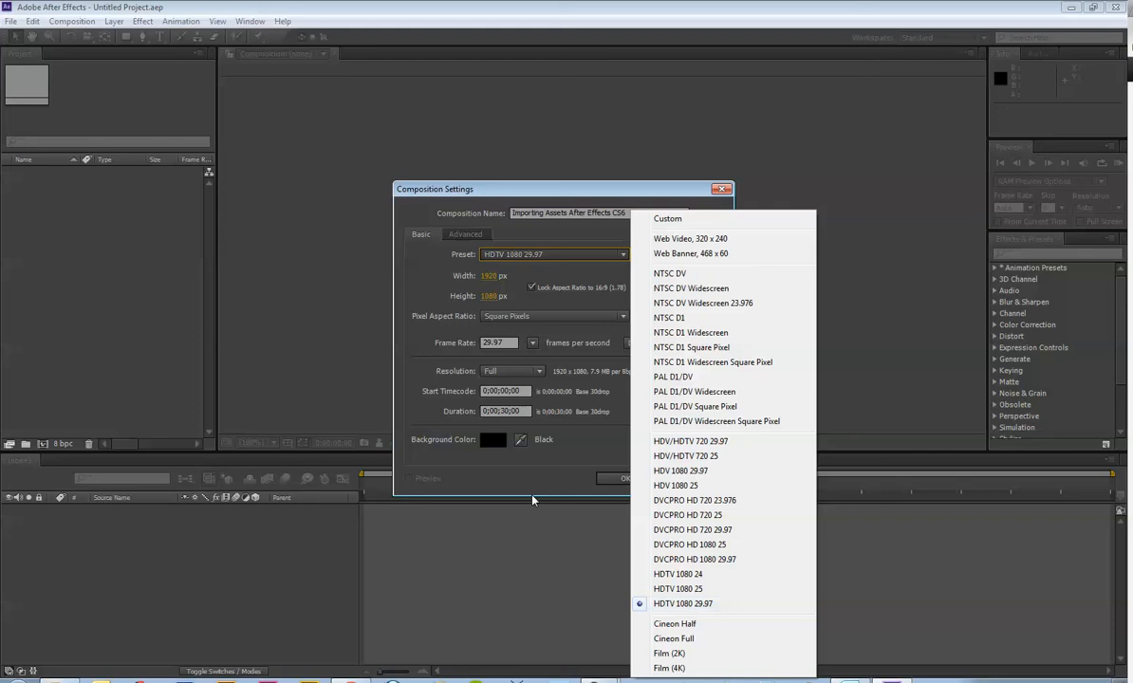
Step: Close the Preset list, keeping HDTV 1080 29.97 selected
left_click(682, 603)
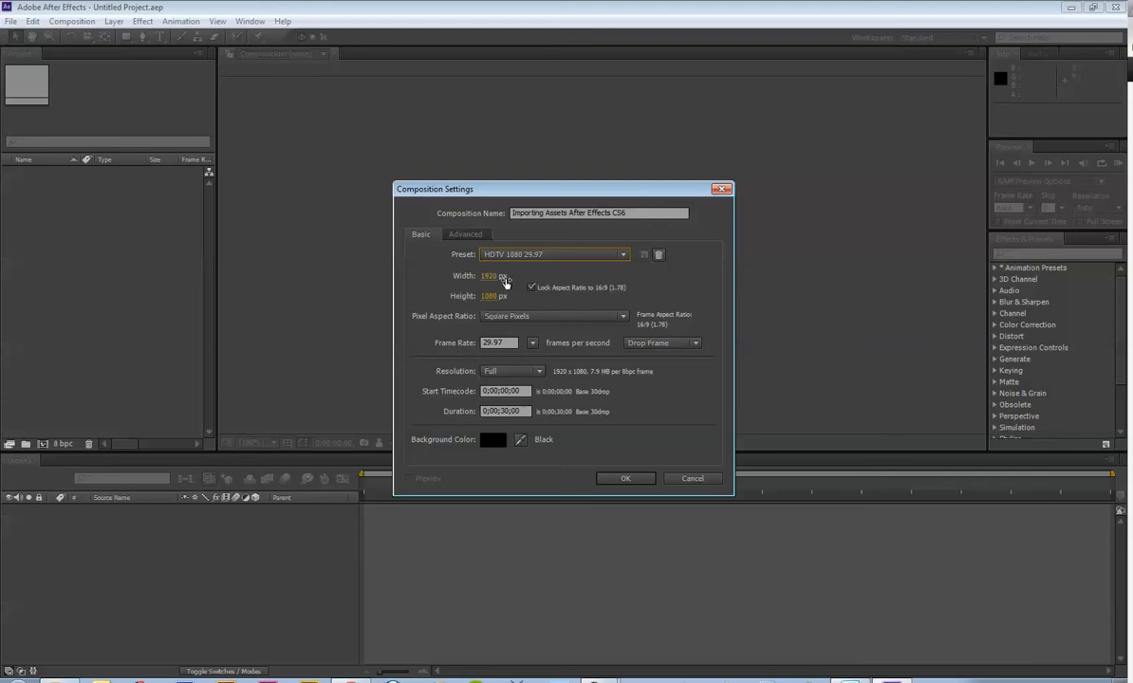
mouse_move(493, 295)
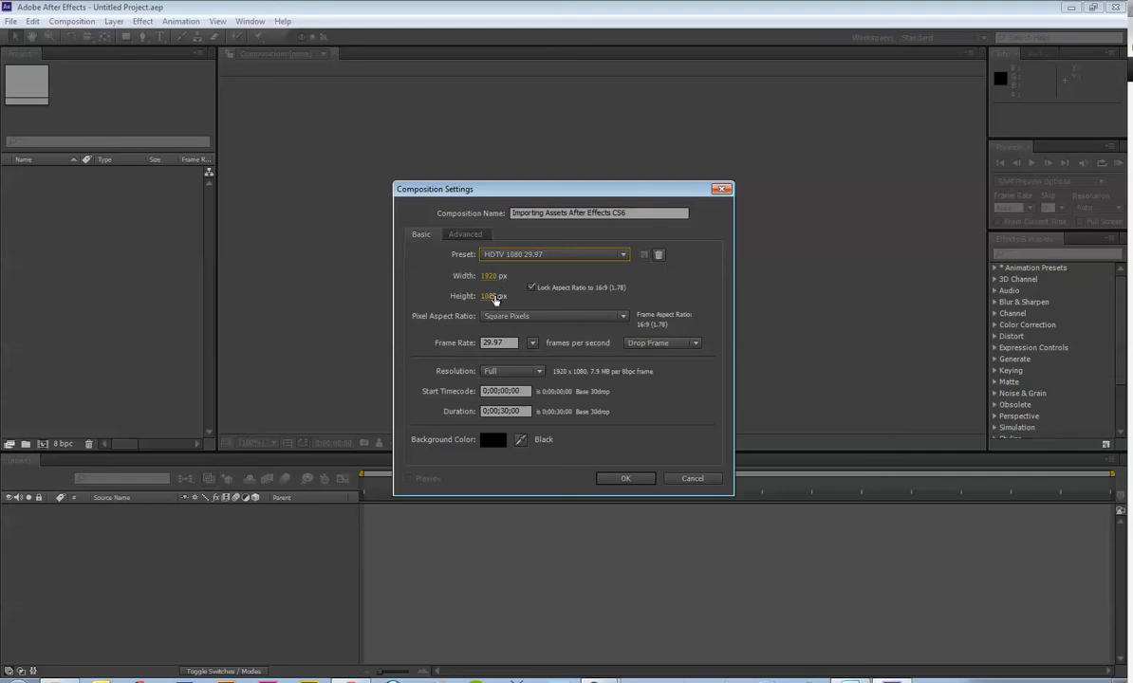
mouse_move(697, 291)
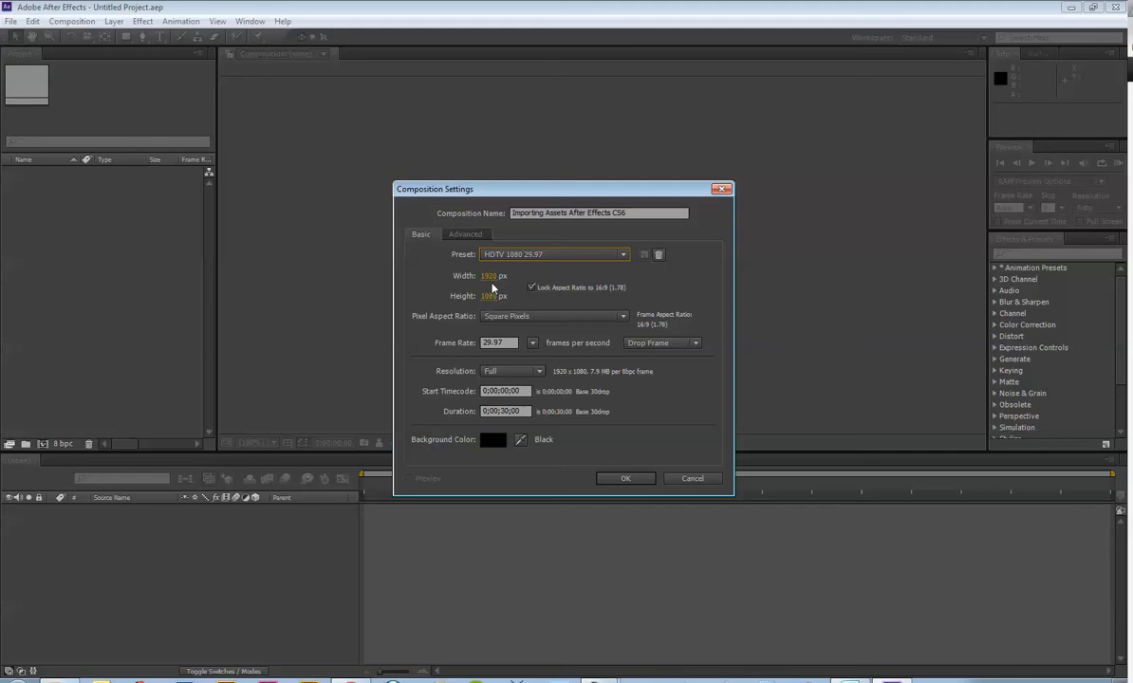
mouse_move(462, 289)
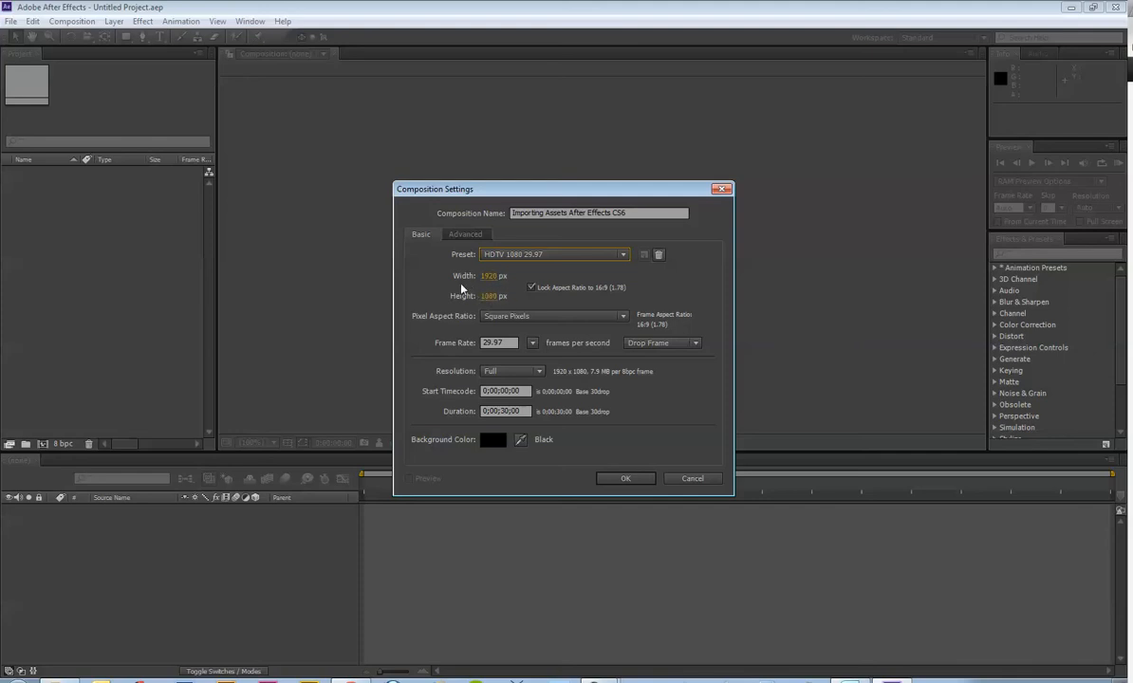
mouse_move(464, 287)
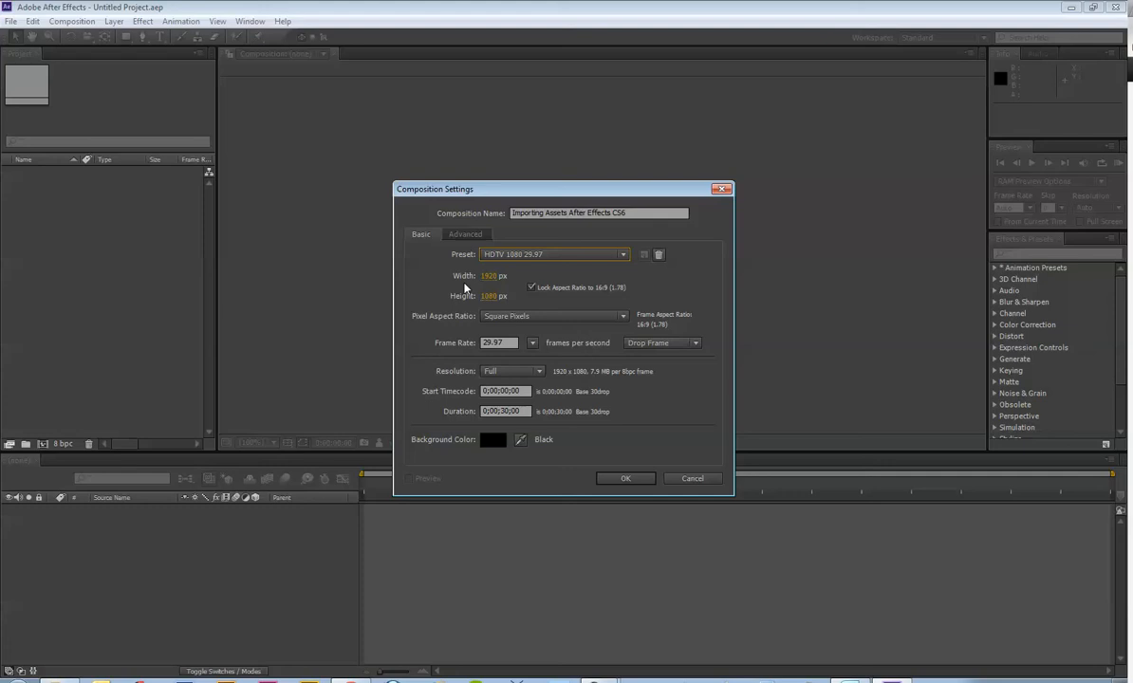
Step: Try the 720 HDTV preset and a 480 height, and unlock the aspect ratio
left_click(496, 277)
type("1280")
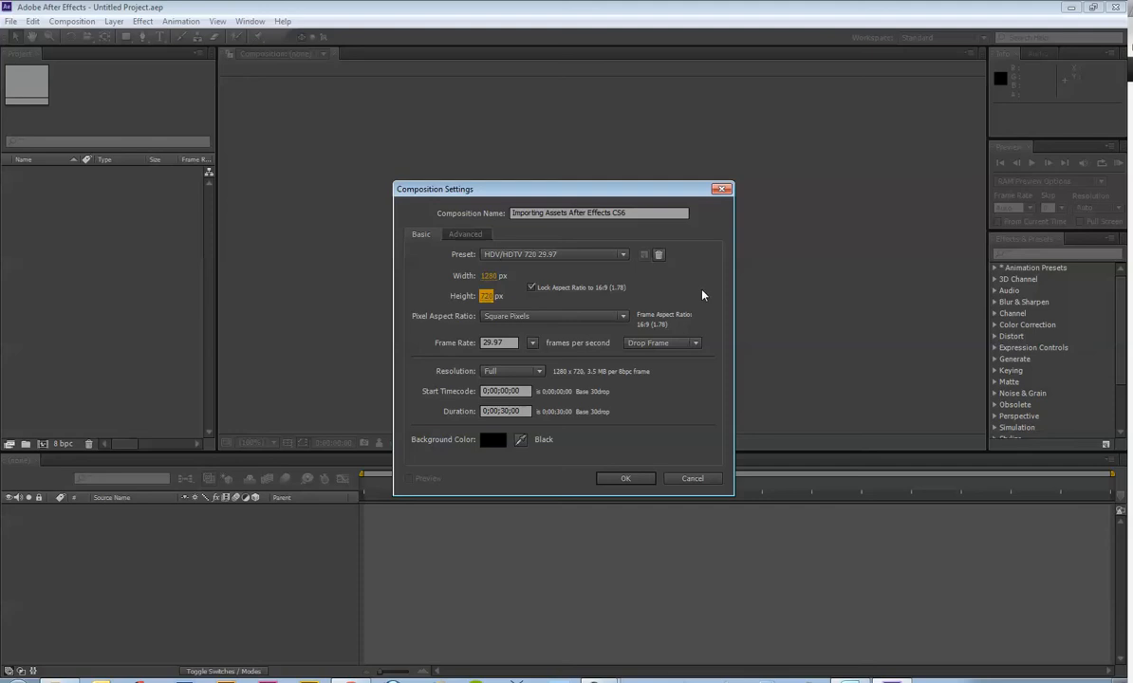
left_click(498, 275)
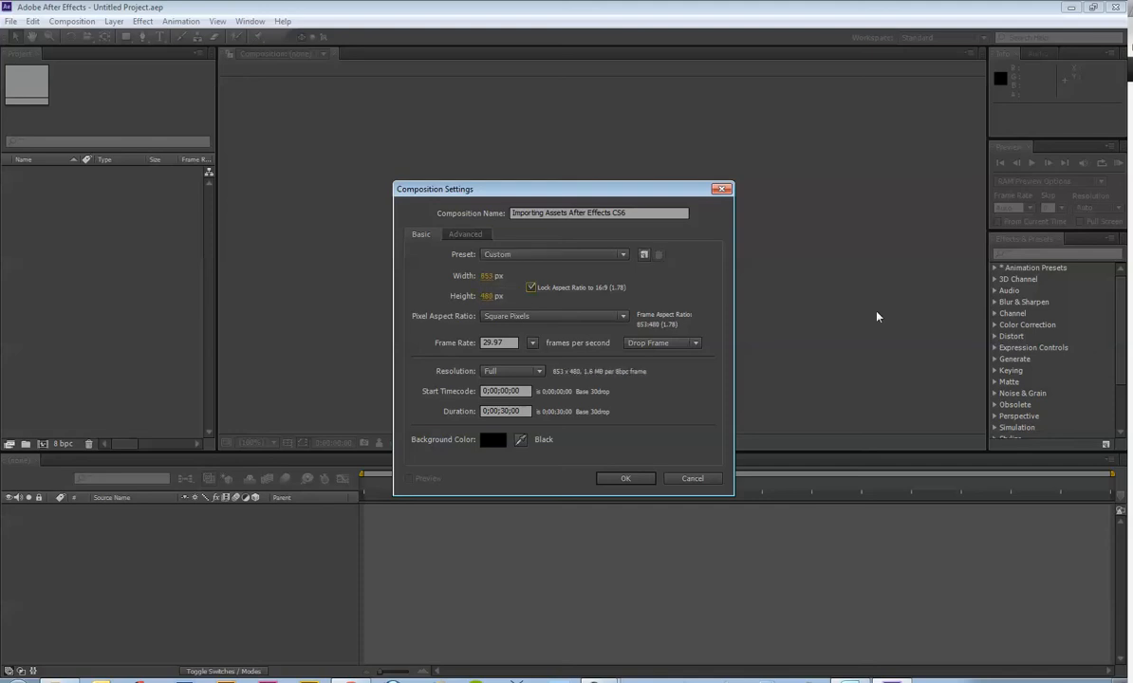
left_click(499, 275)
type("640")
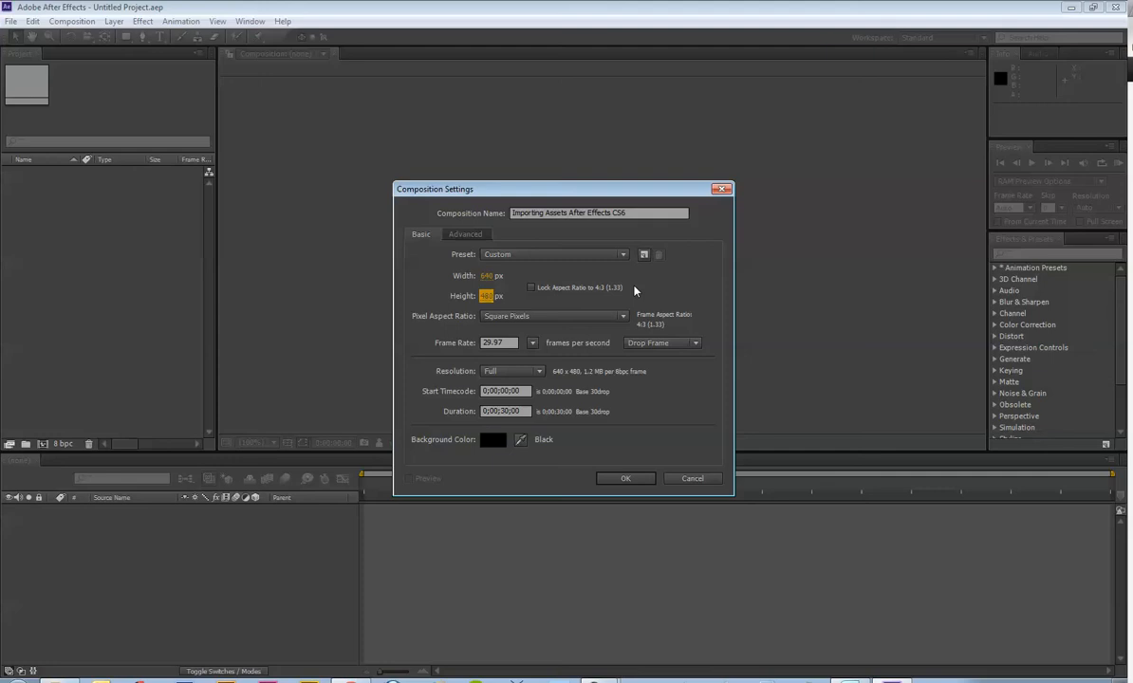
Step: Set the frame size to 1280 x 720 and create the composition
left_click(499, 275)
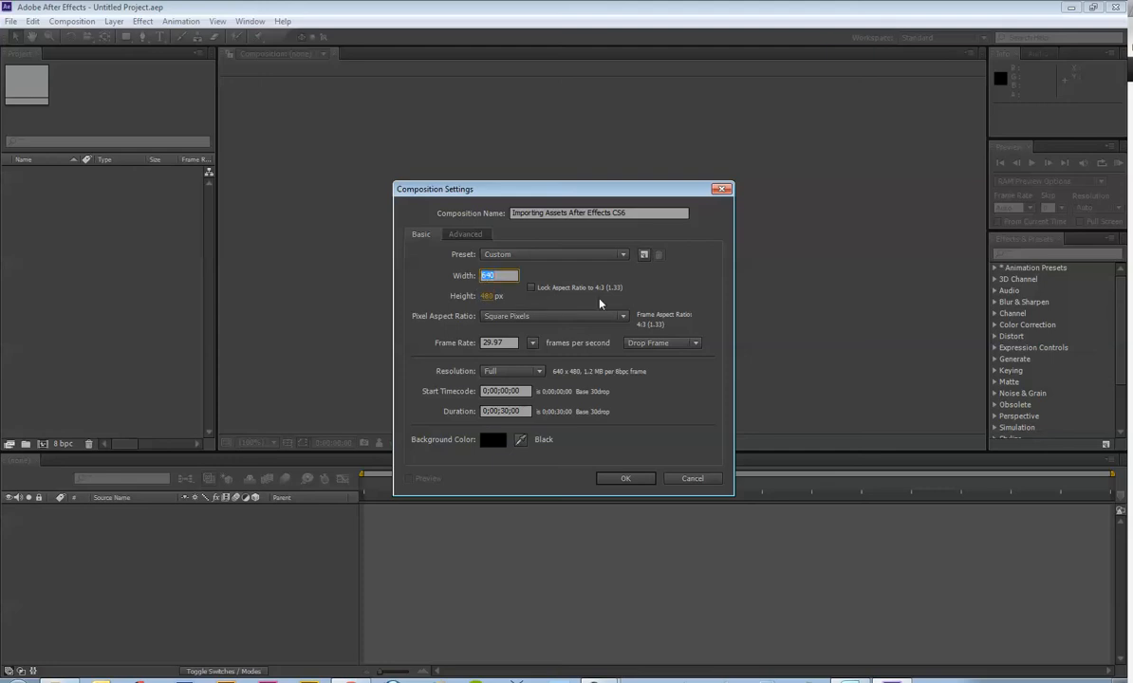
type("1280")
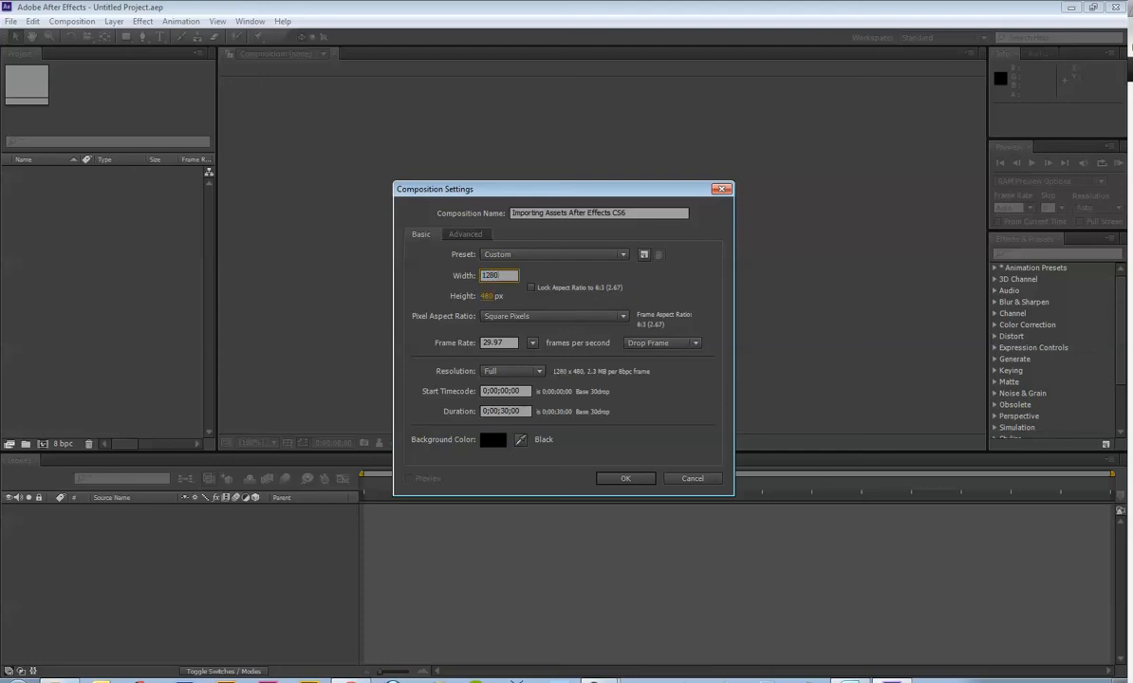
left_click(498, 295)
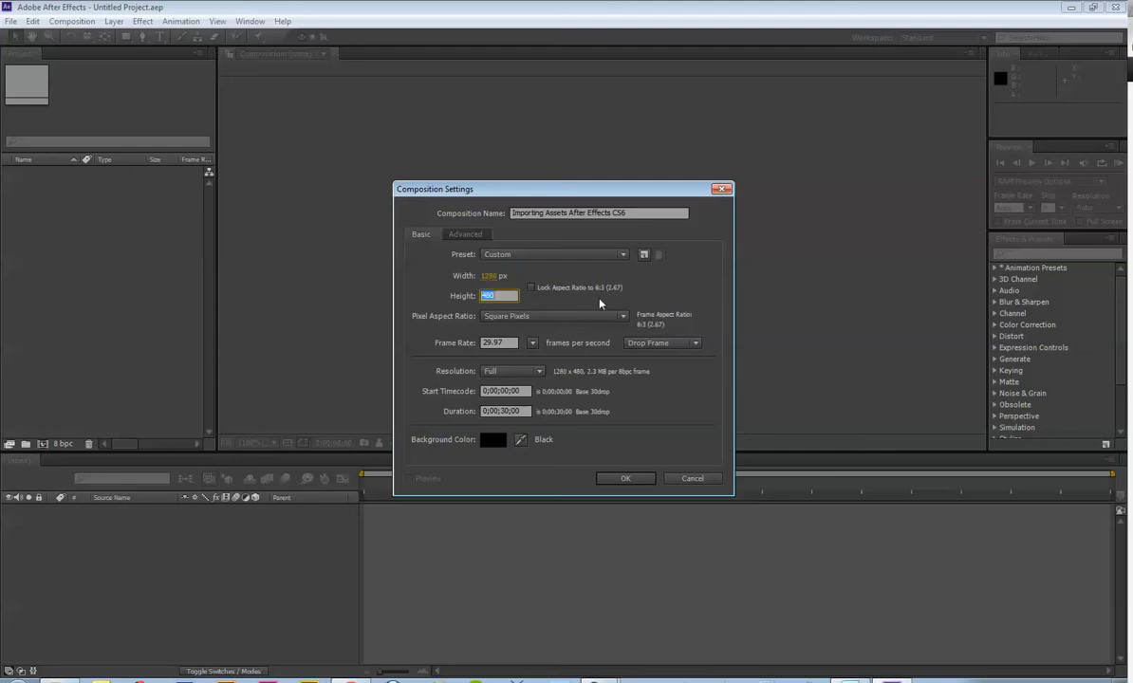
left_click(554, 253)
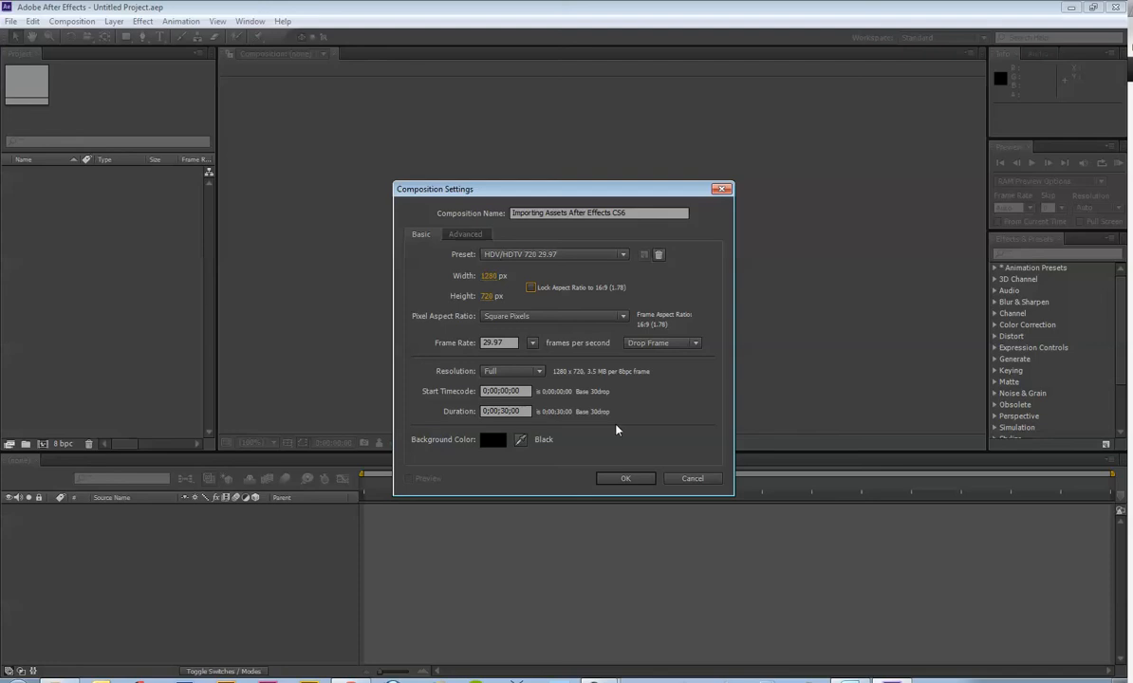
left_click(625, 478)
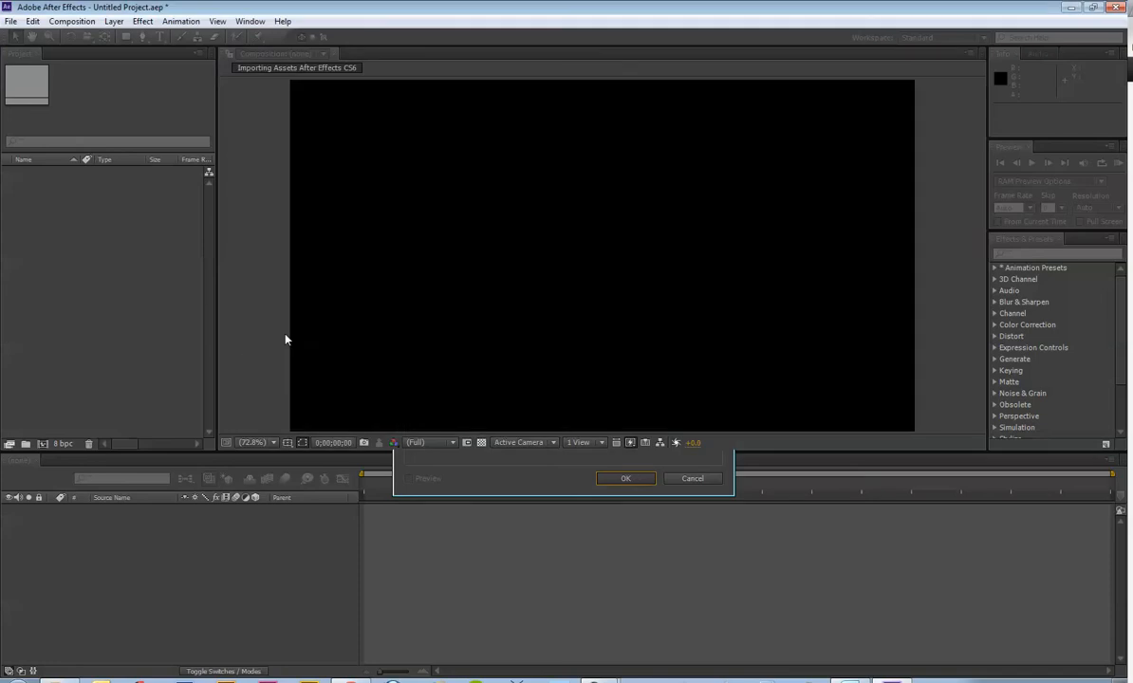
Step: Browse the Window menu's workspace layouts, keeping Standard active
left_click(625, 478)
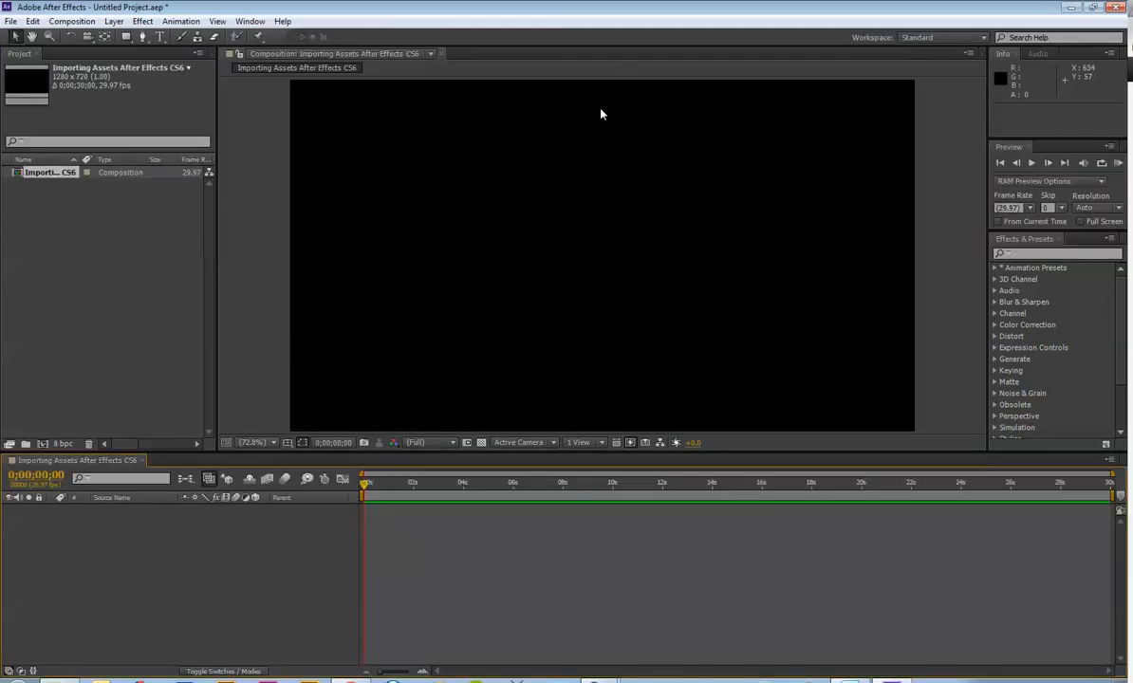
left_click(218, 20)
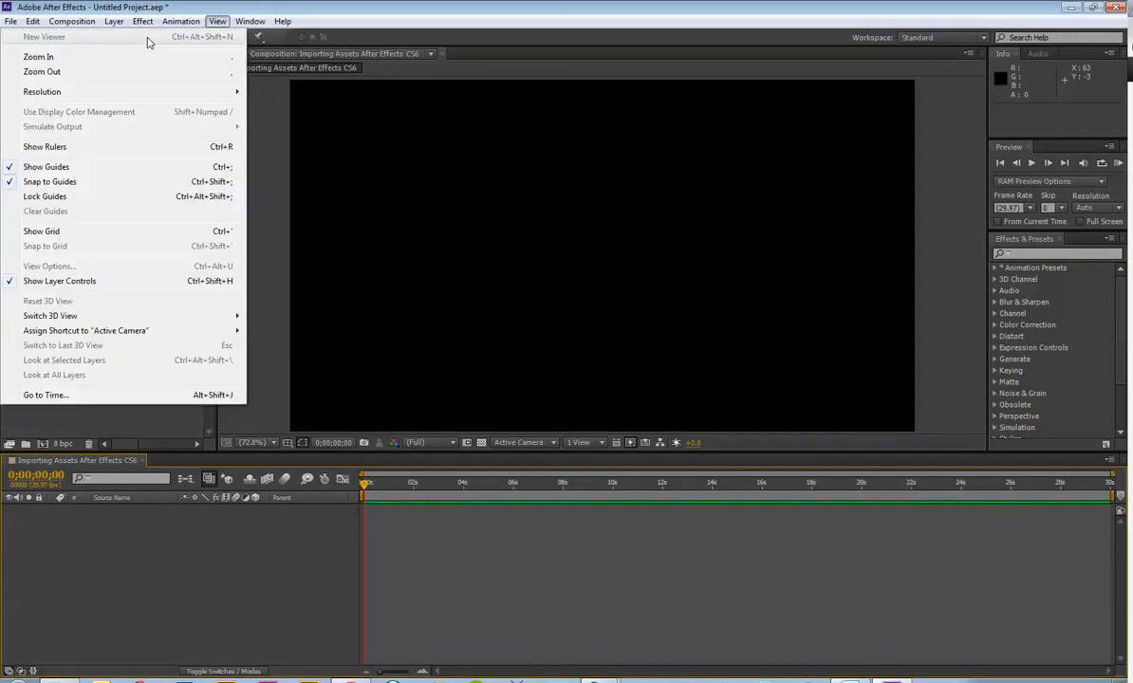
left_click(250, 21)
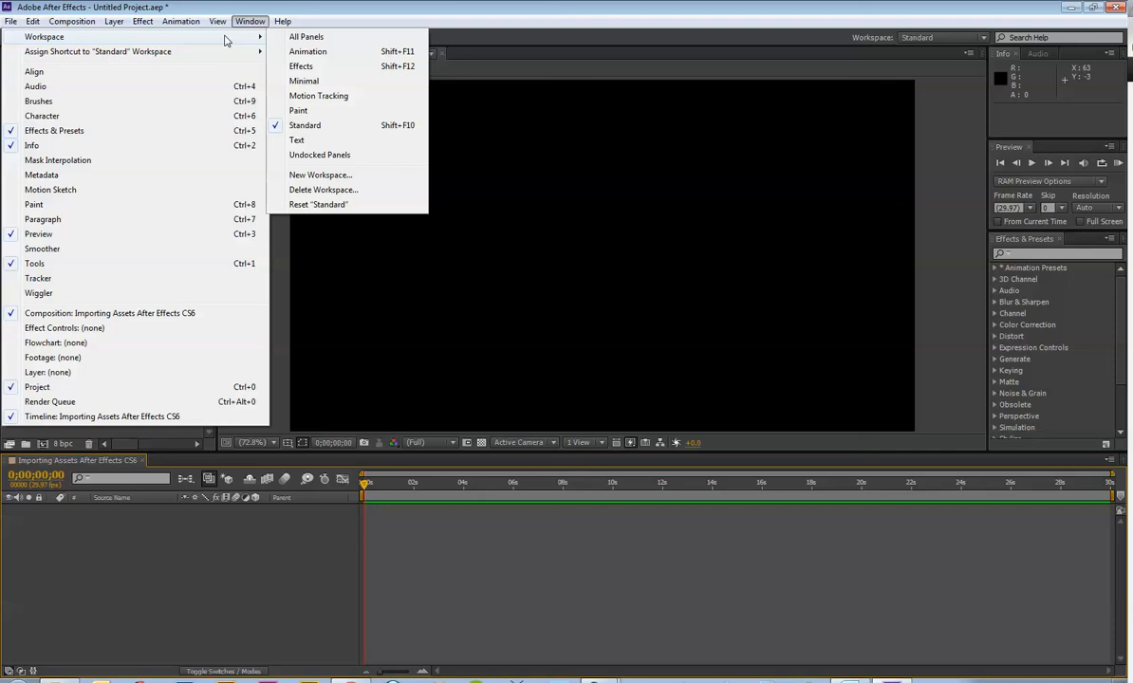
mouse_move(359, 125)
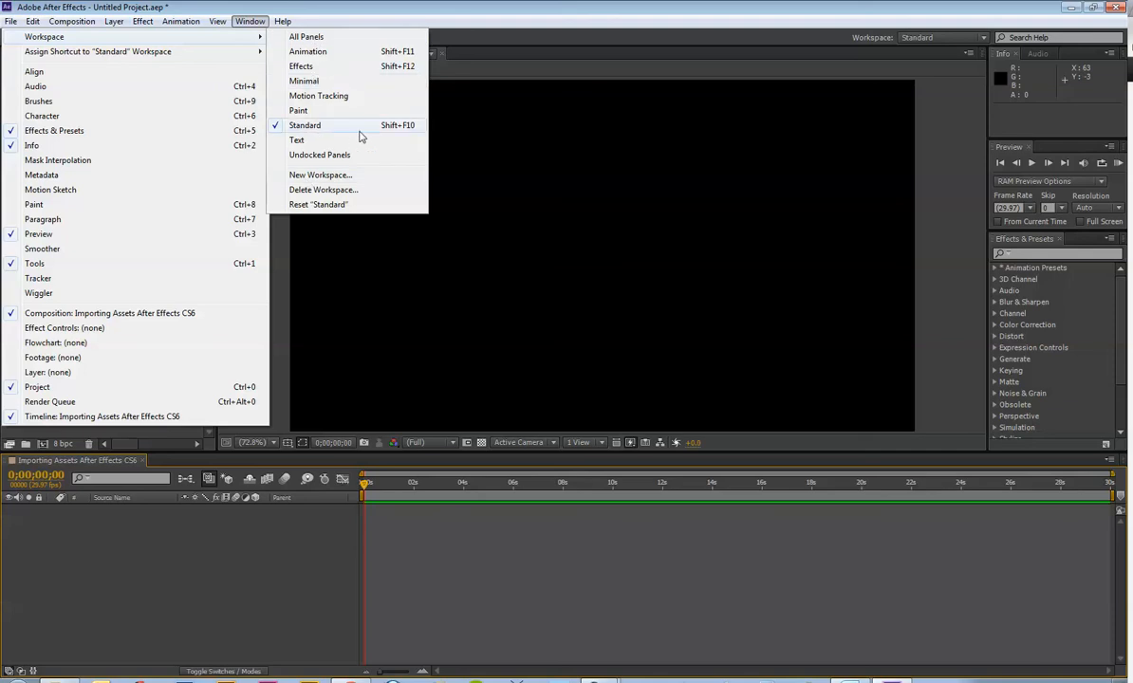
mouse_move(359, 138)
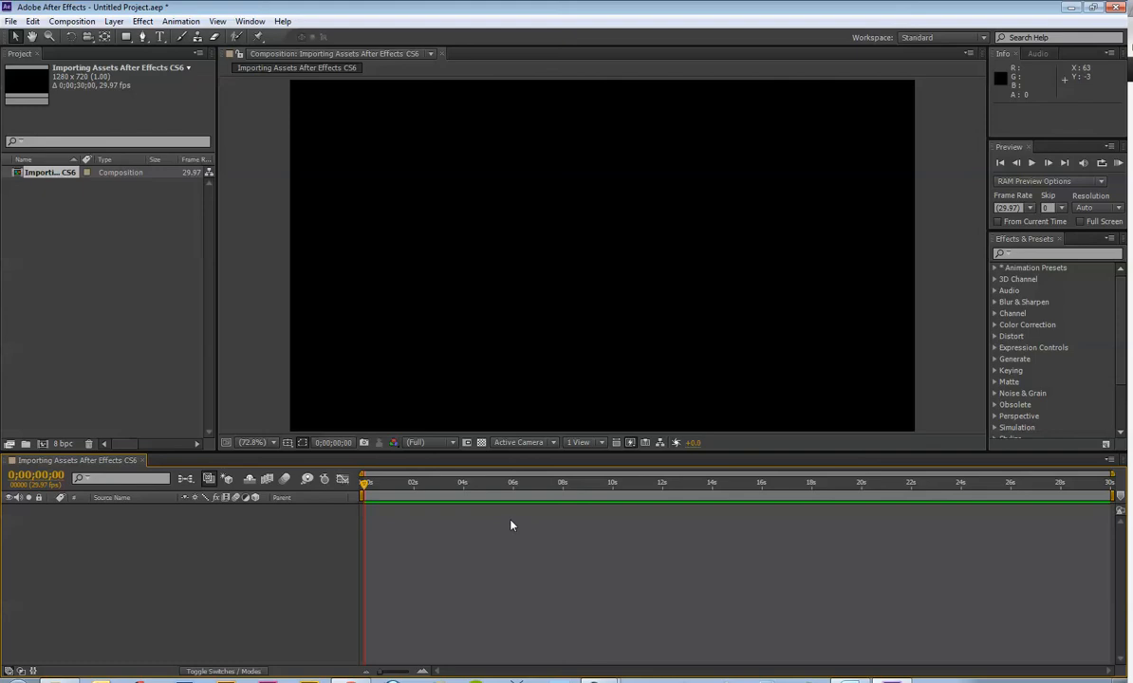
mouse_move(329, 359)
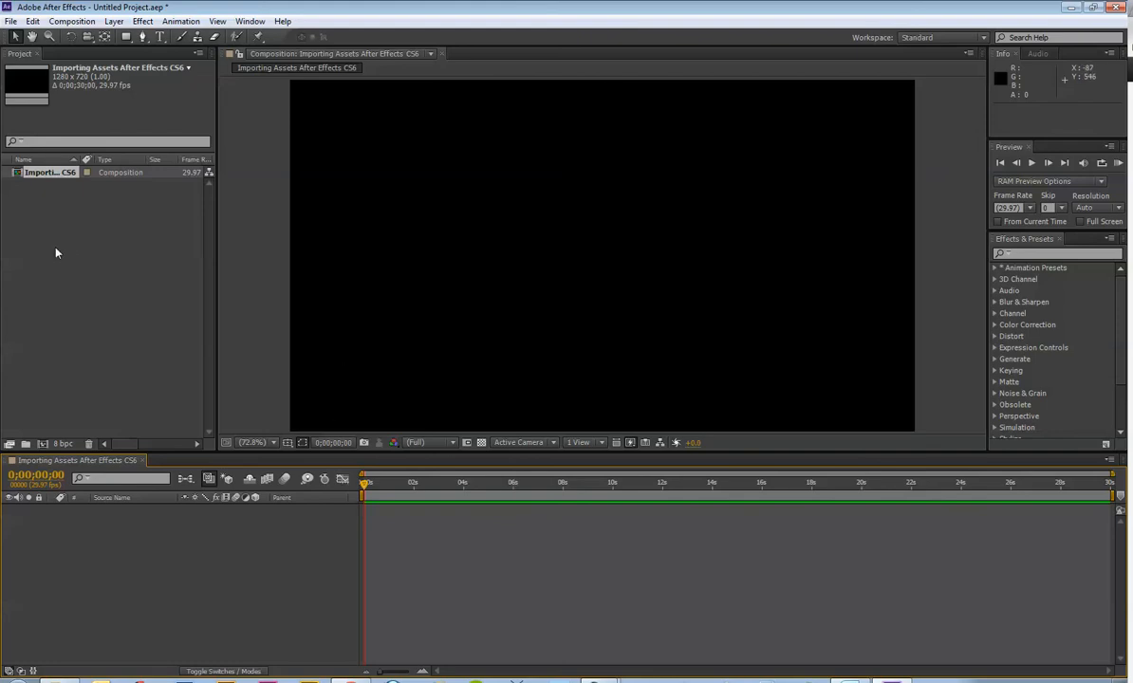
mouse_move(74, 289)
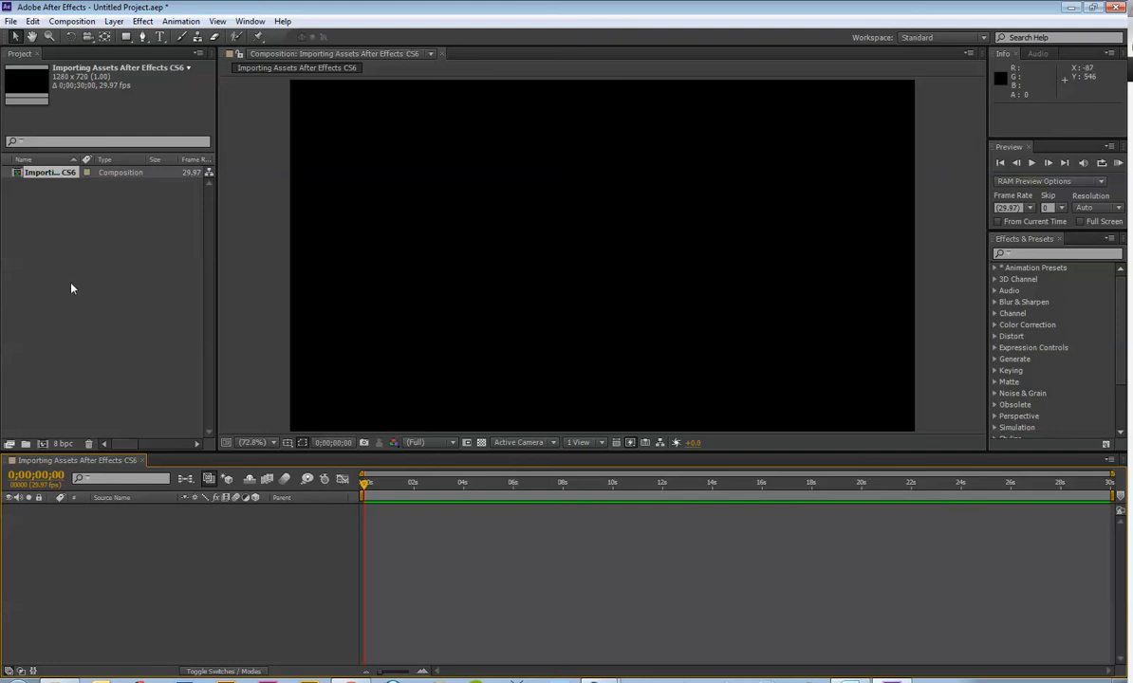
mouse_move(165, 313)
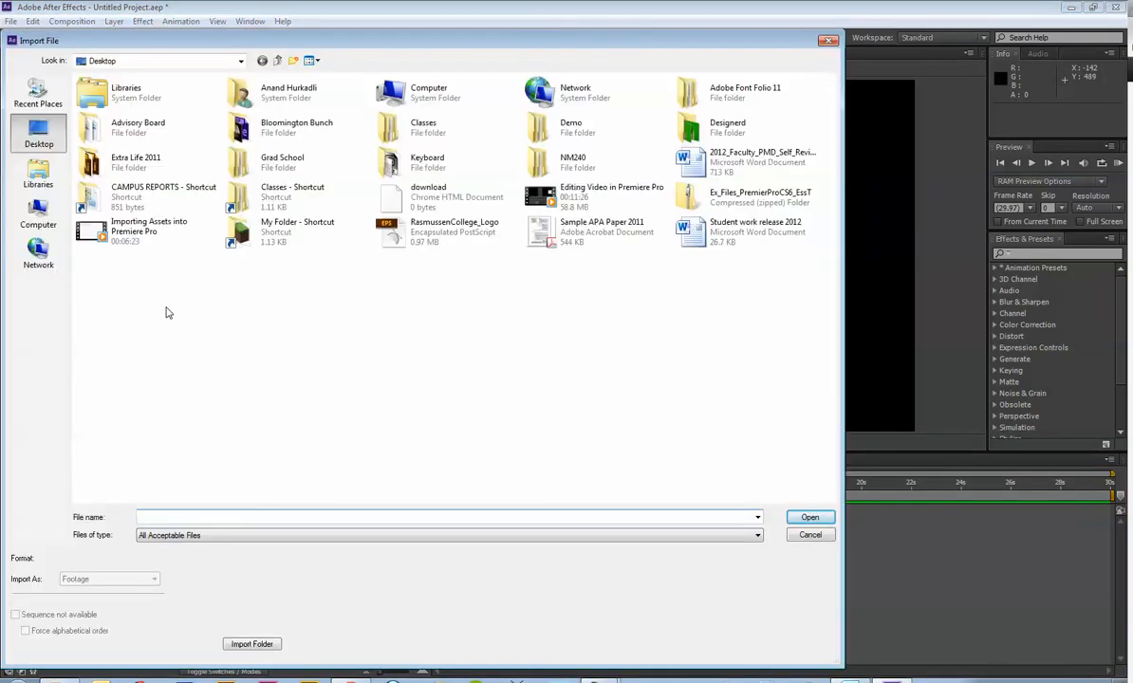
mouse_move(890, 220)
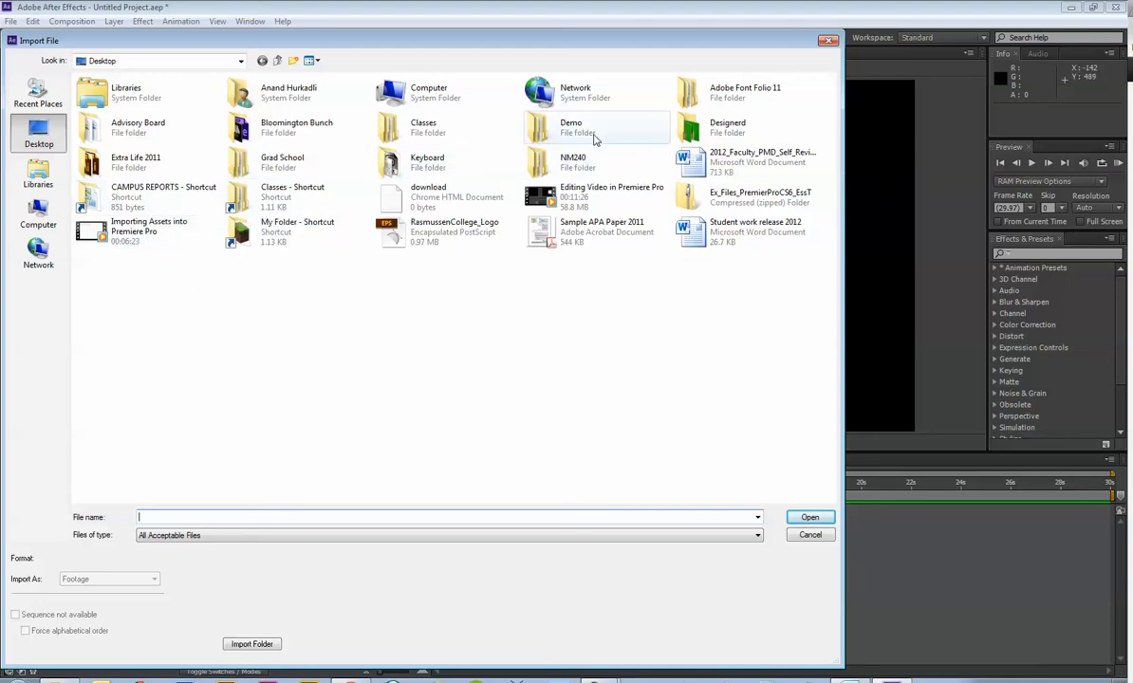
Step: Import Wedding_07, Wedding_14 and Wedding_26 from the Demo Video folder
double_click(571, 127)
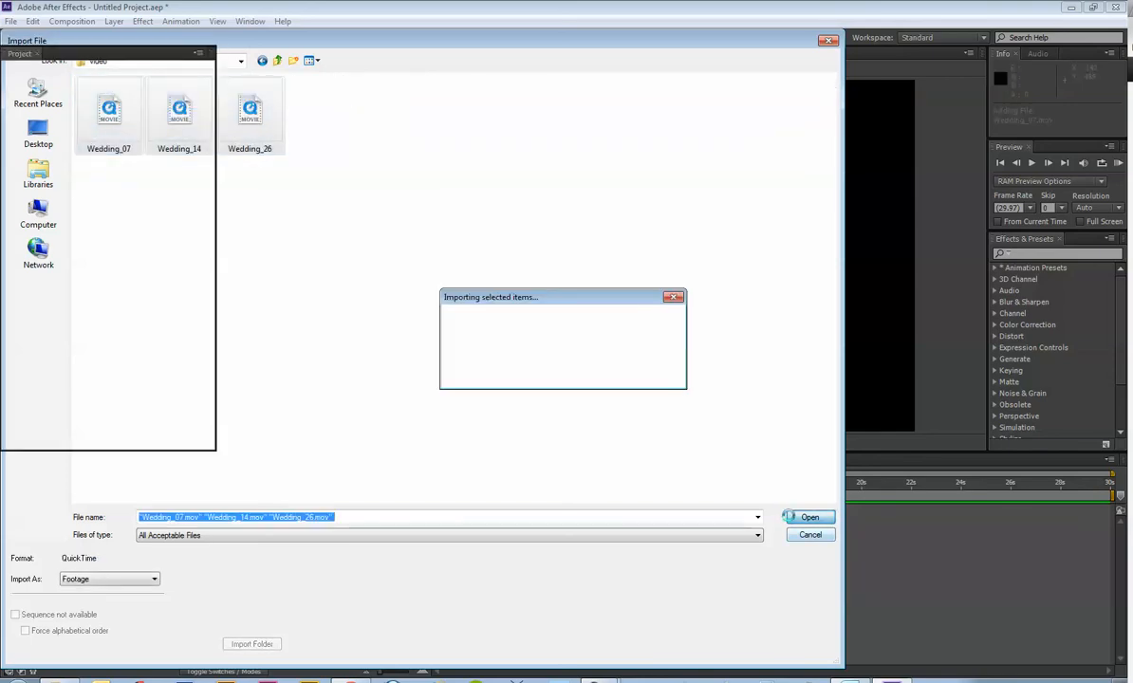
left_click(809, 517)
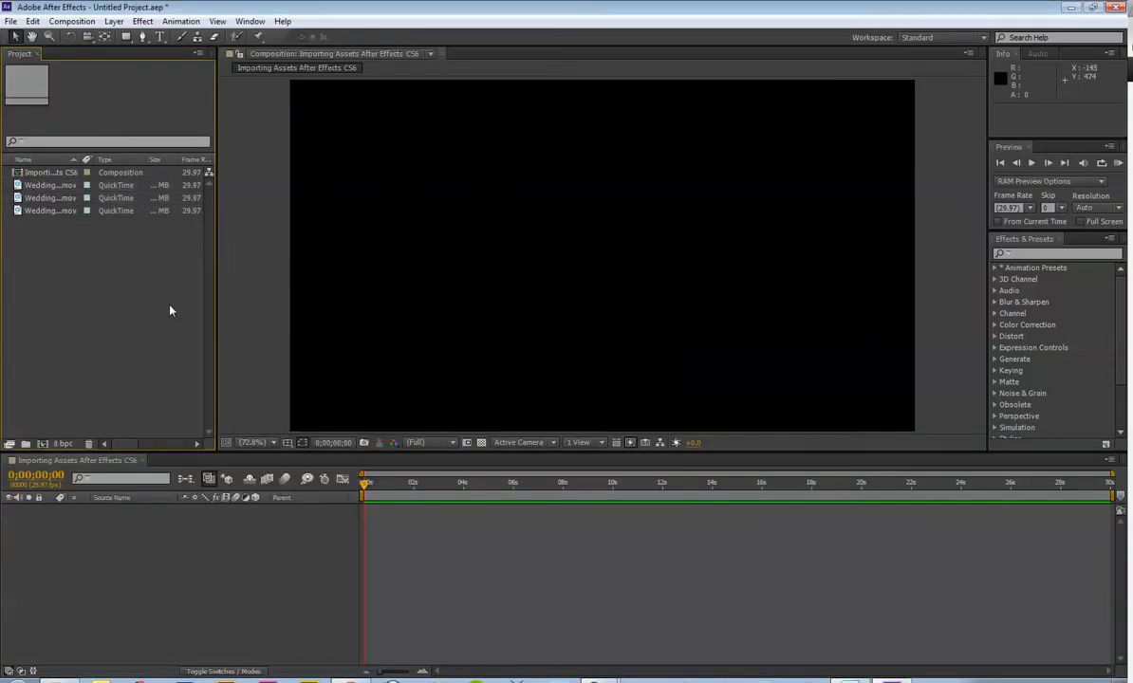
mouse_move(83, 312)
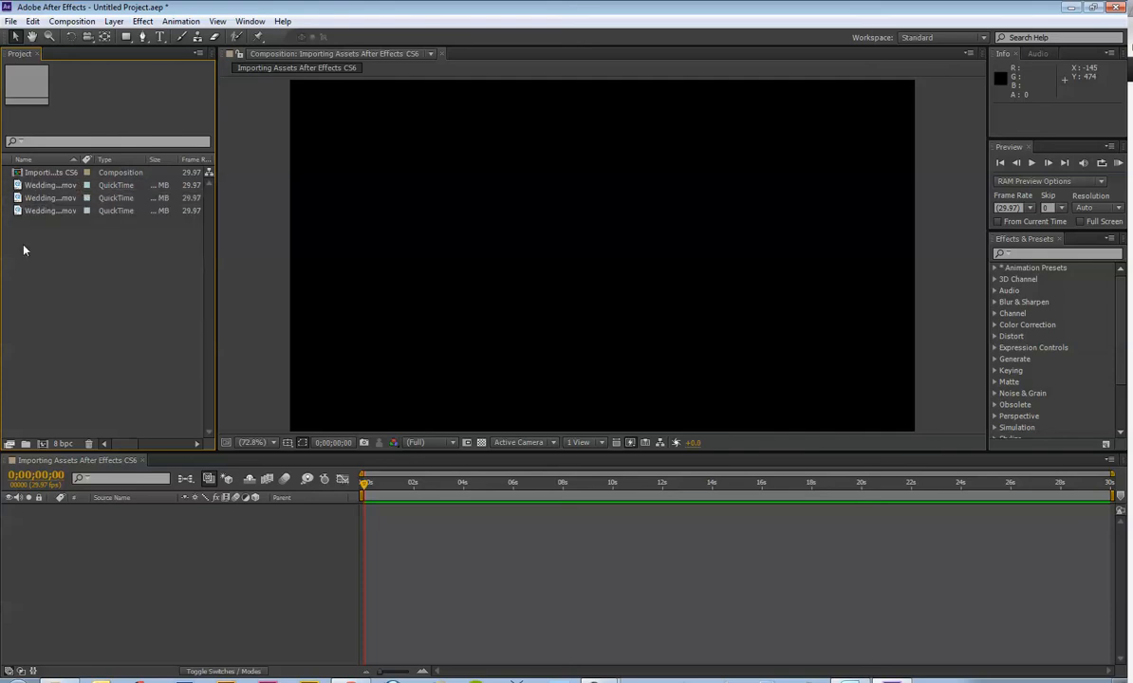
Step: Delete Wedding_07, Wedding_14 and Wedding_26 from the Project panel, confirming removal
left_click(49, 184)
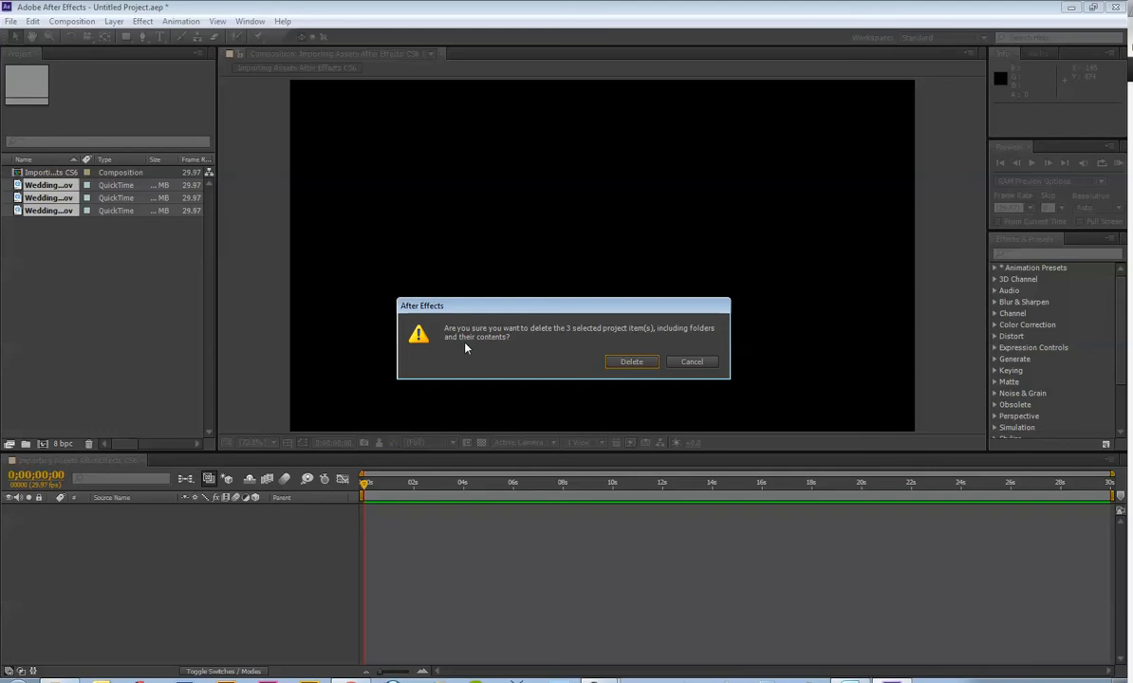
left_click(631, 361)
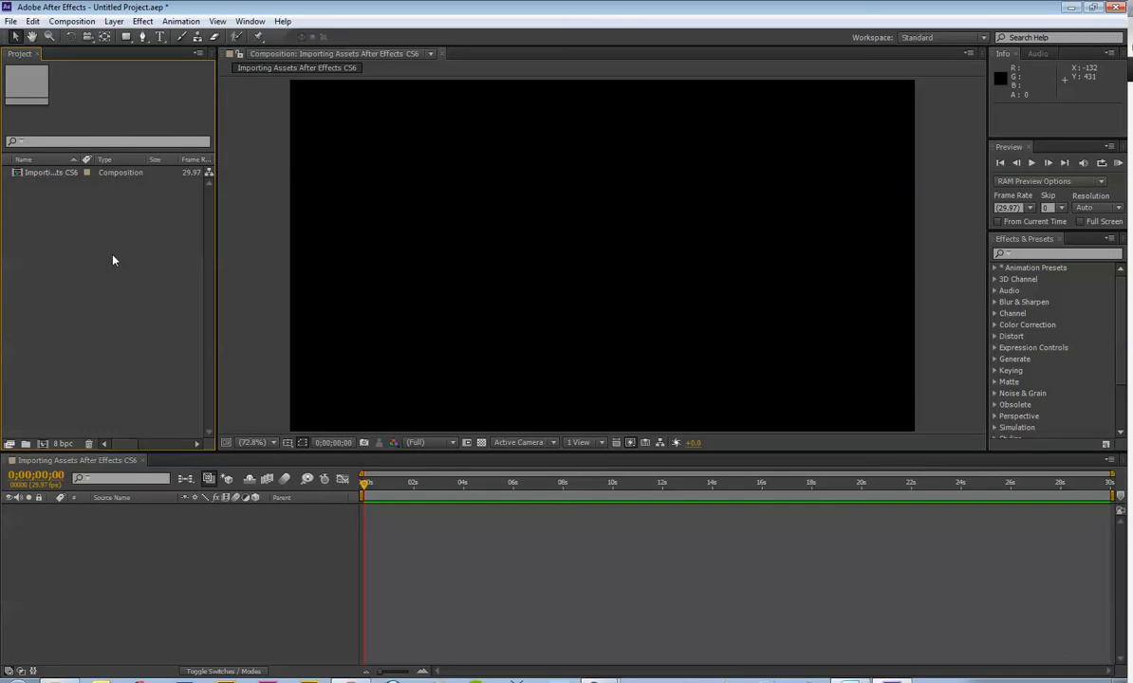
left_click(11, 21)
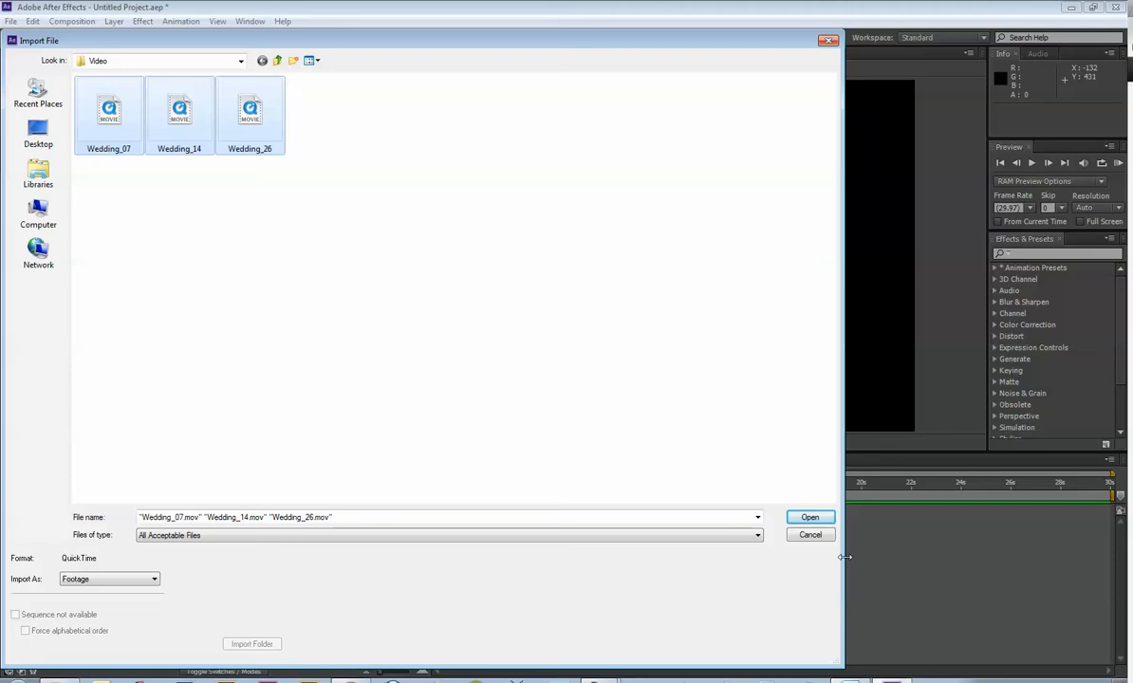
Step: Import the whole Demo Video folder as a project folder
left_click(810, 517)
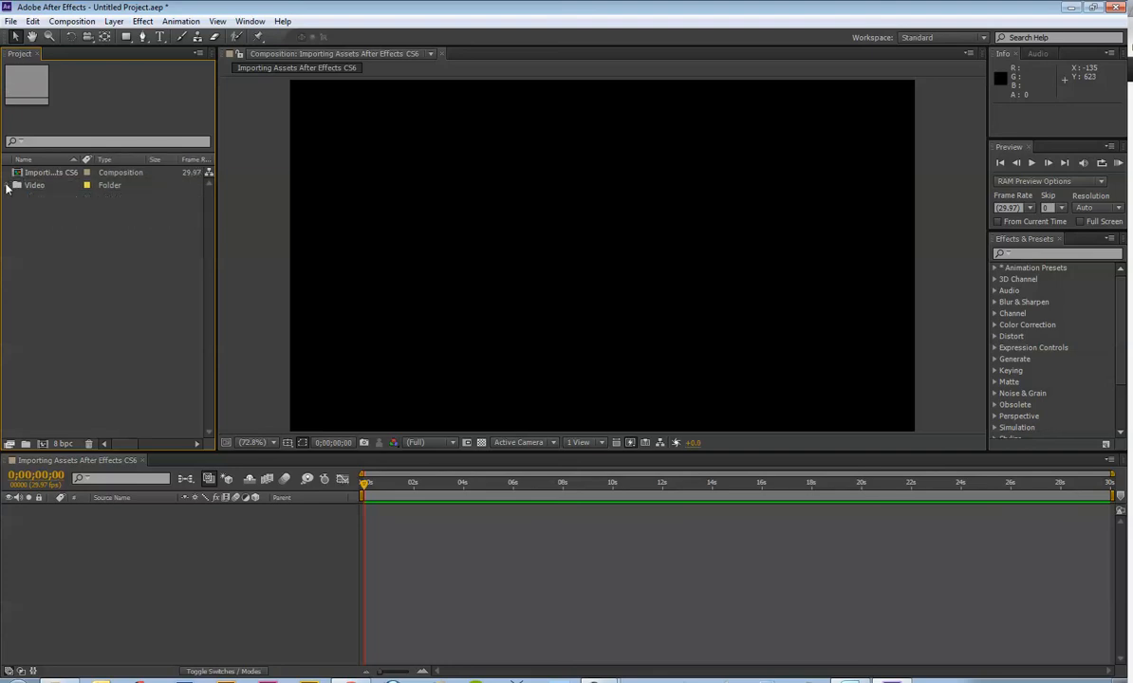
Step: Expand the Video folder and add Wedding_07.mov to the composition timeline
left_click(7, 185)
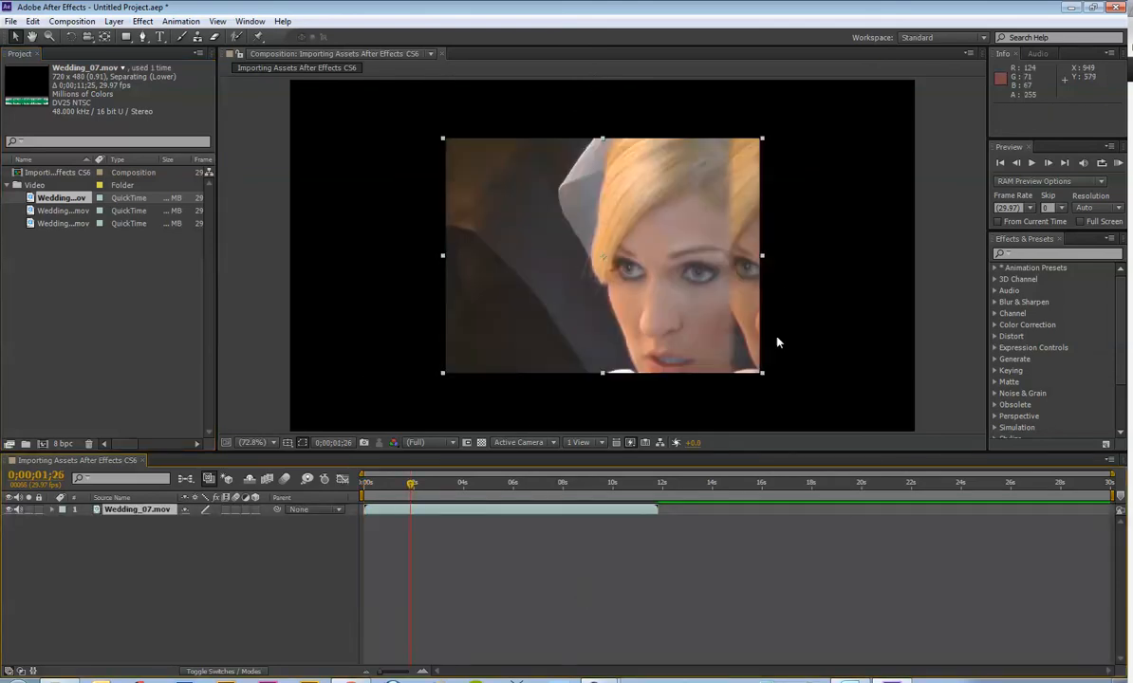
mouse_move(731, 135)
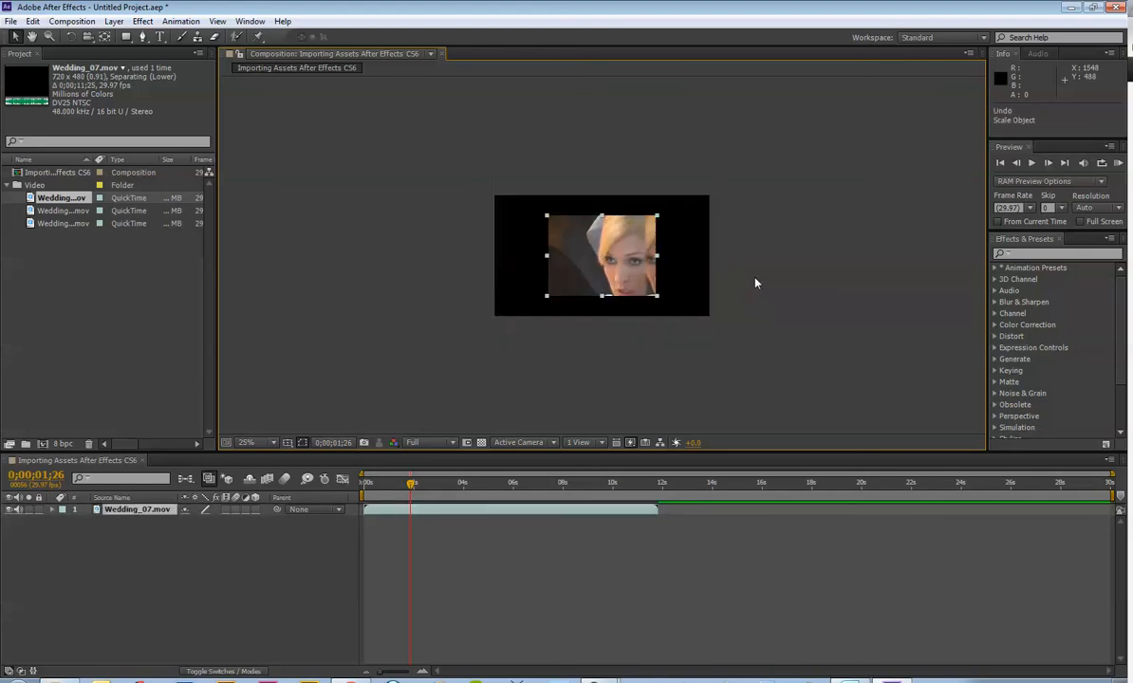
mouse_move(617, 263)
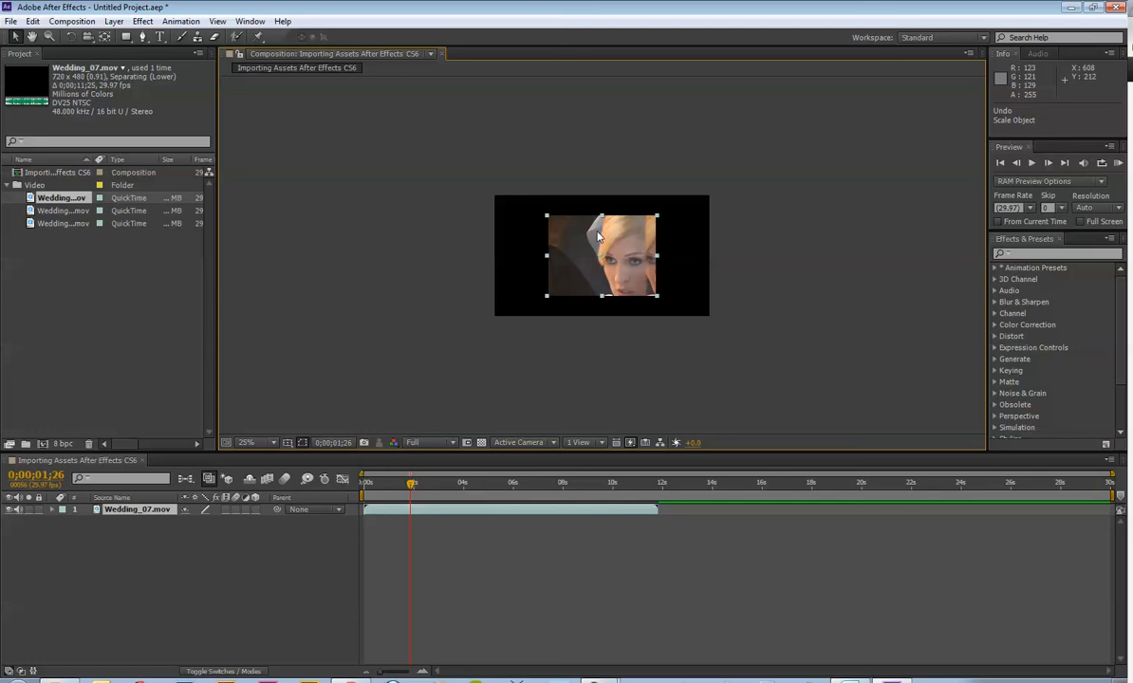
mouse_move(531, 257)
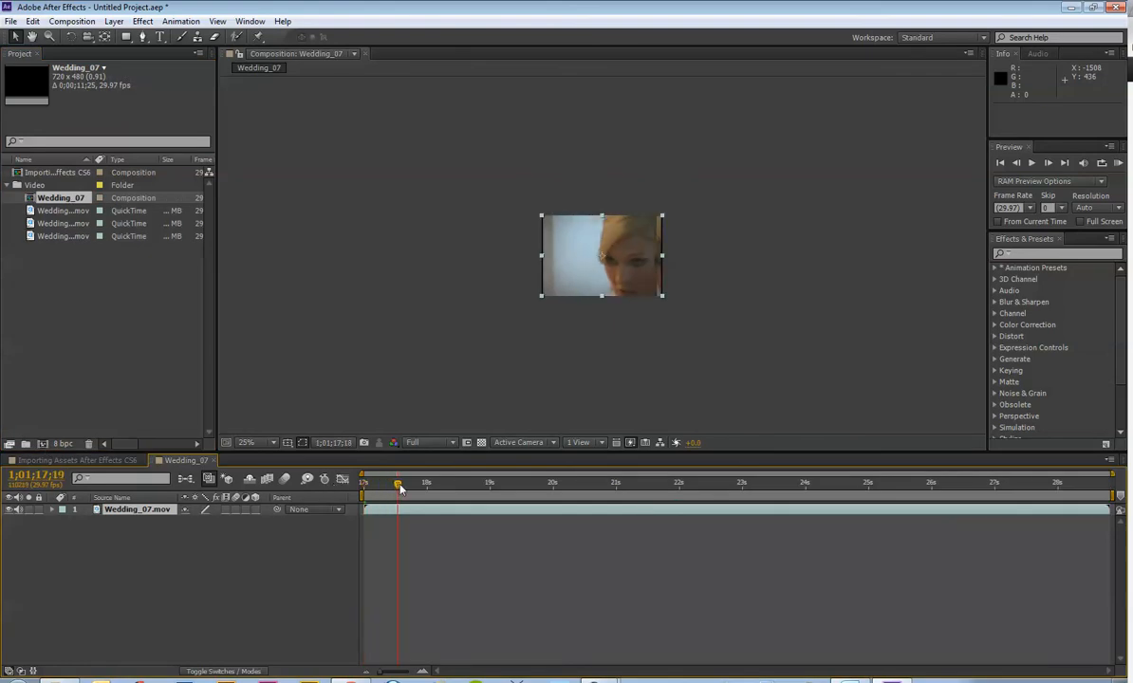
Step: Scrub the current-time indicator through the new Wedding_07 composition
left_click_drag(397, 484, 818, 484)
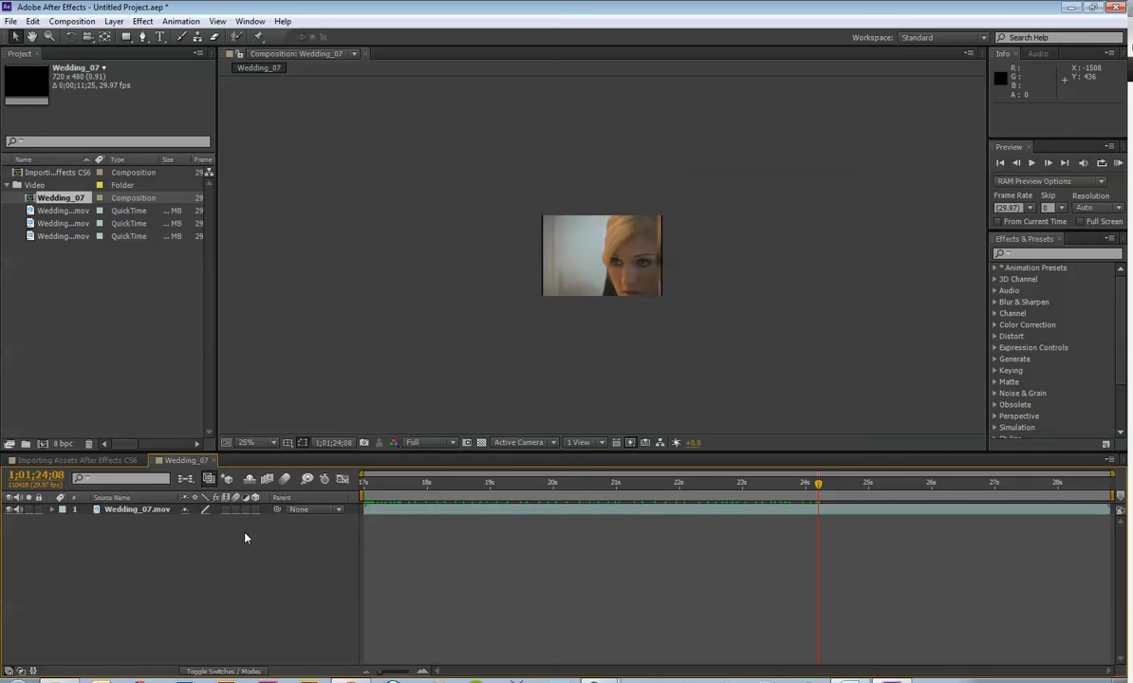
mouse_move(290, 560)
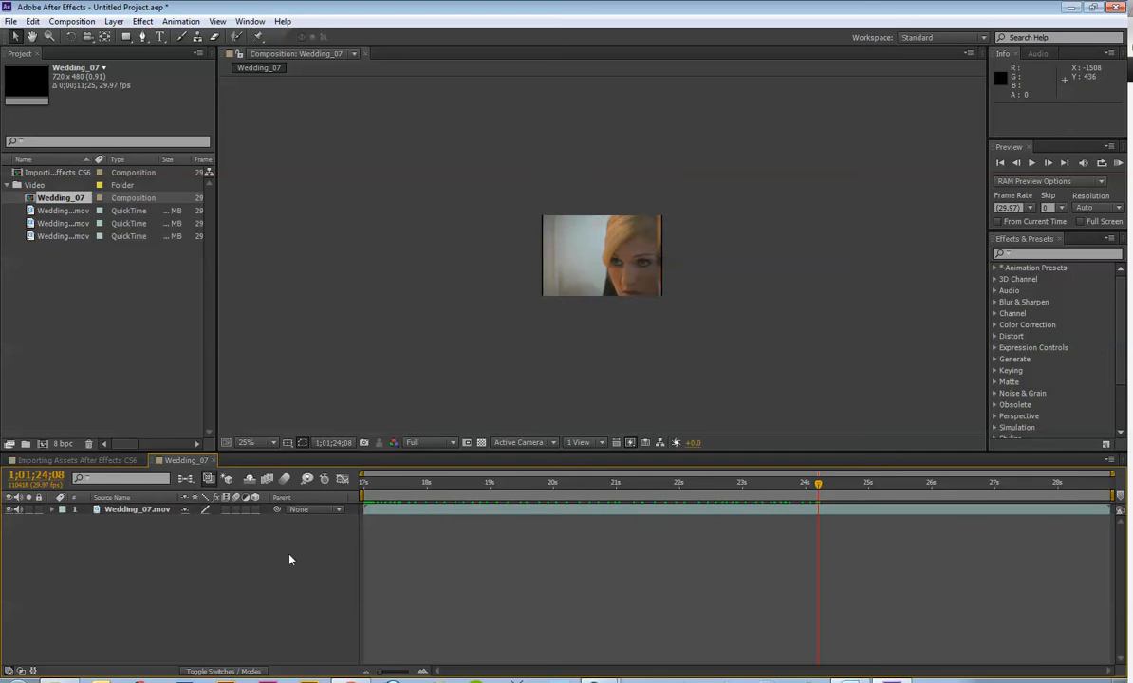
mouse_move(280, 560)
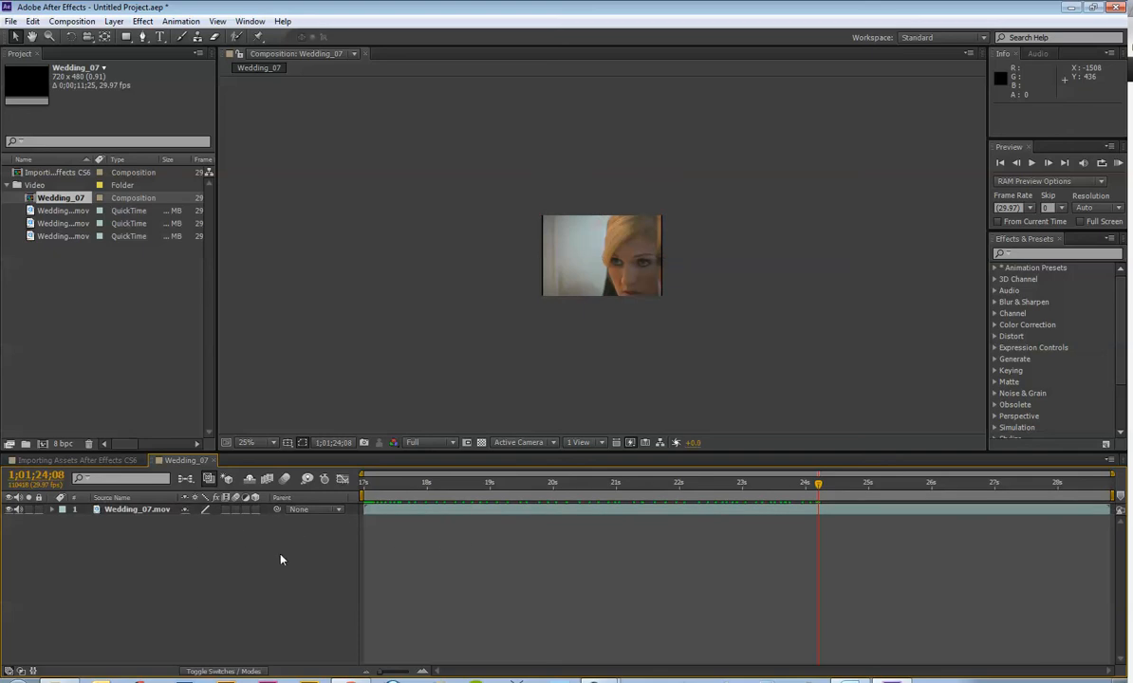
Step: Change the Wedding_07 duration to 0;01;11;25 in Composition Settings
left_click(71, 21)
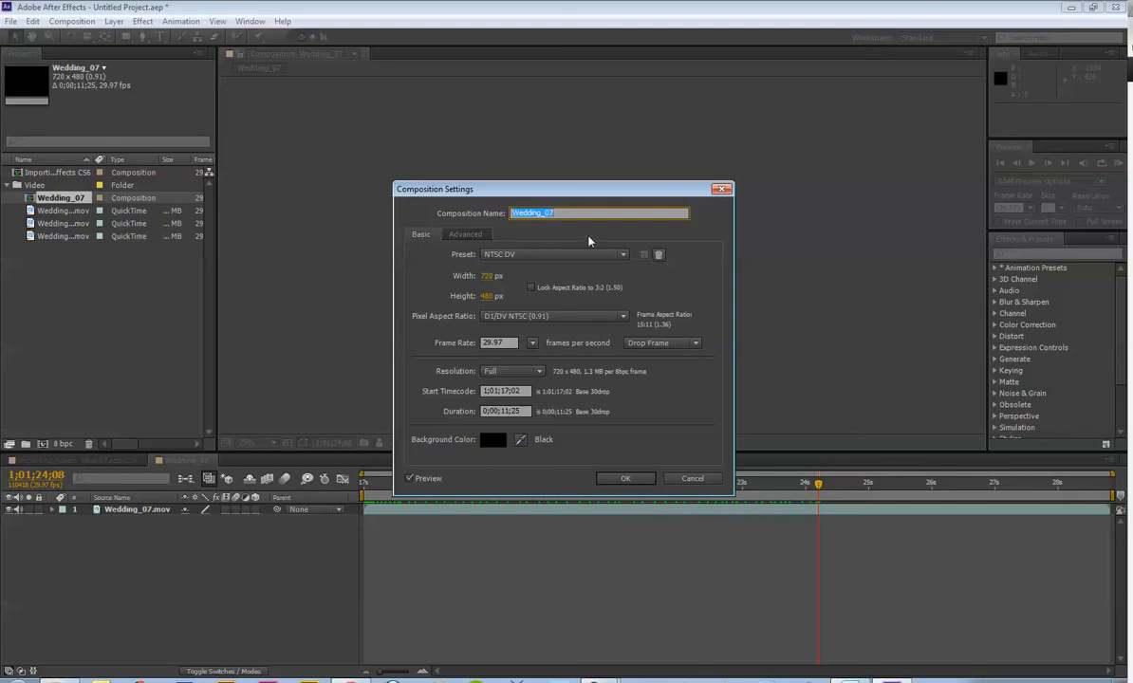
mouse_move(541, 250)
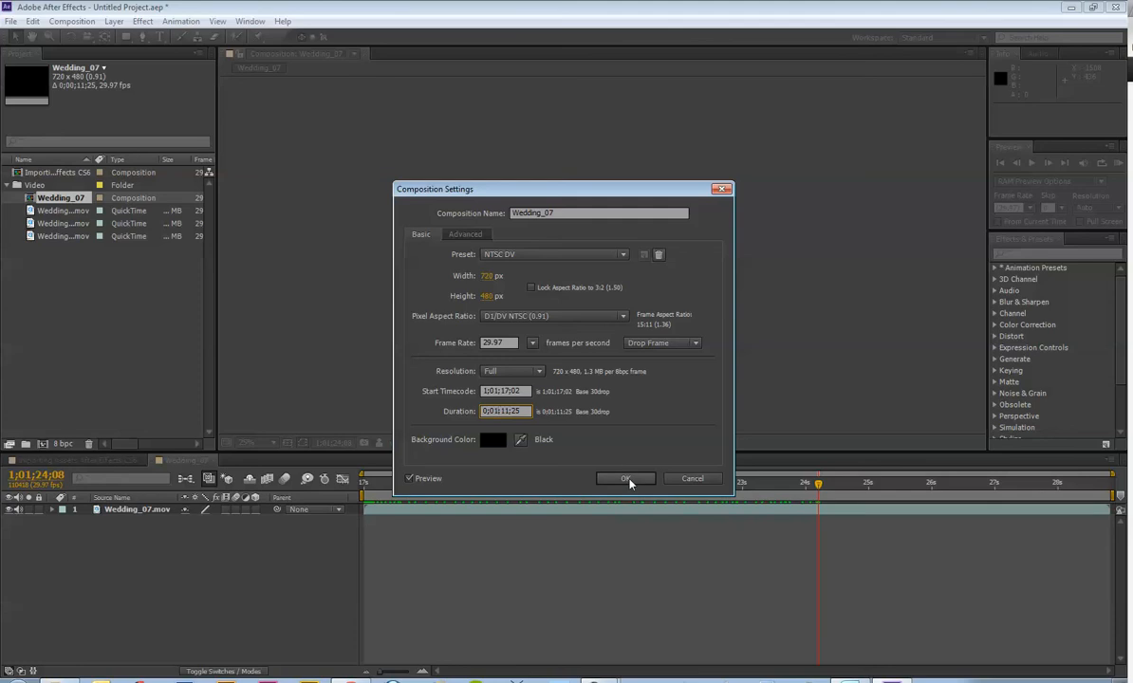
left_click(625, 478)
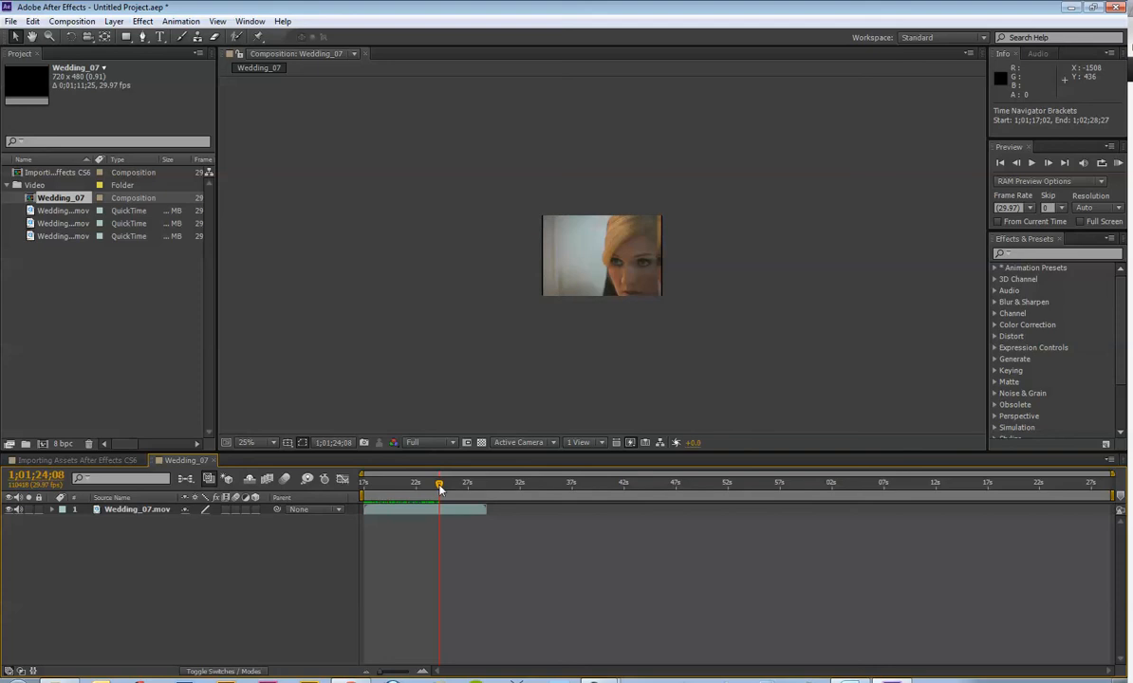
Step: Add a project folder named 'Images' and import the WeddingBouquet and WeddingRings JPEGs
left_click_drag(439, 484, 481, 484)
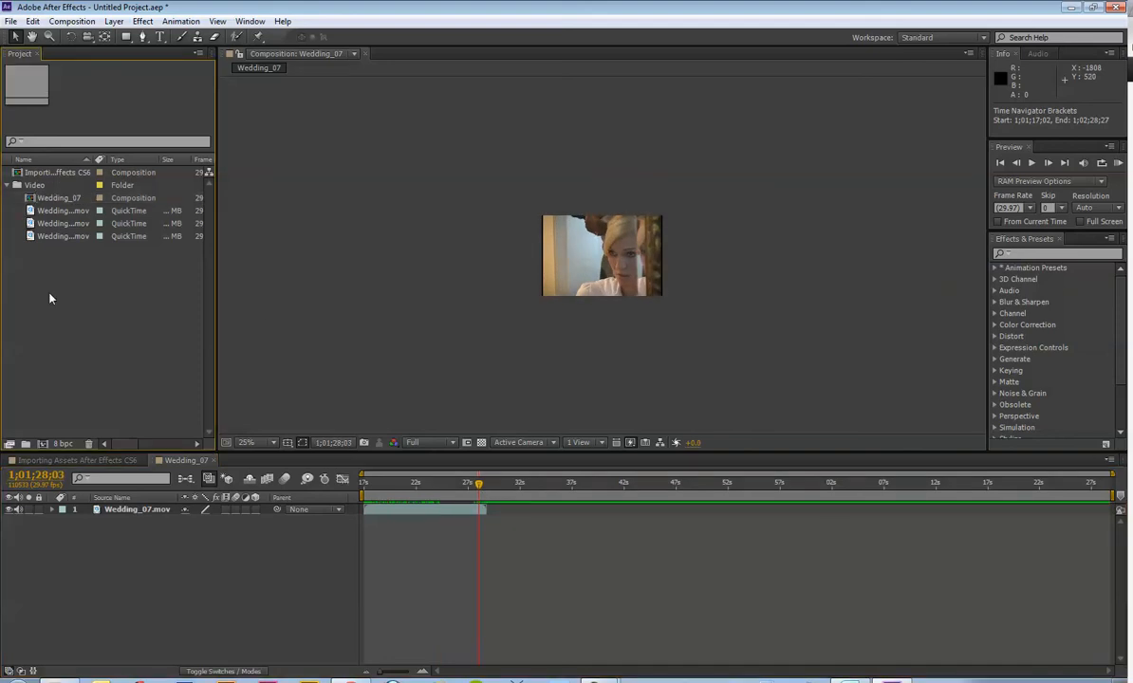
left_click(26, 443)
type("Import")
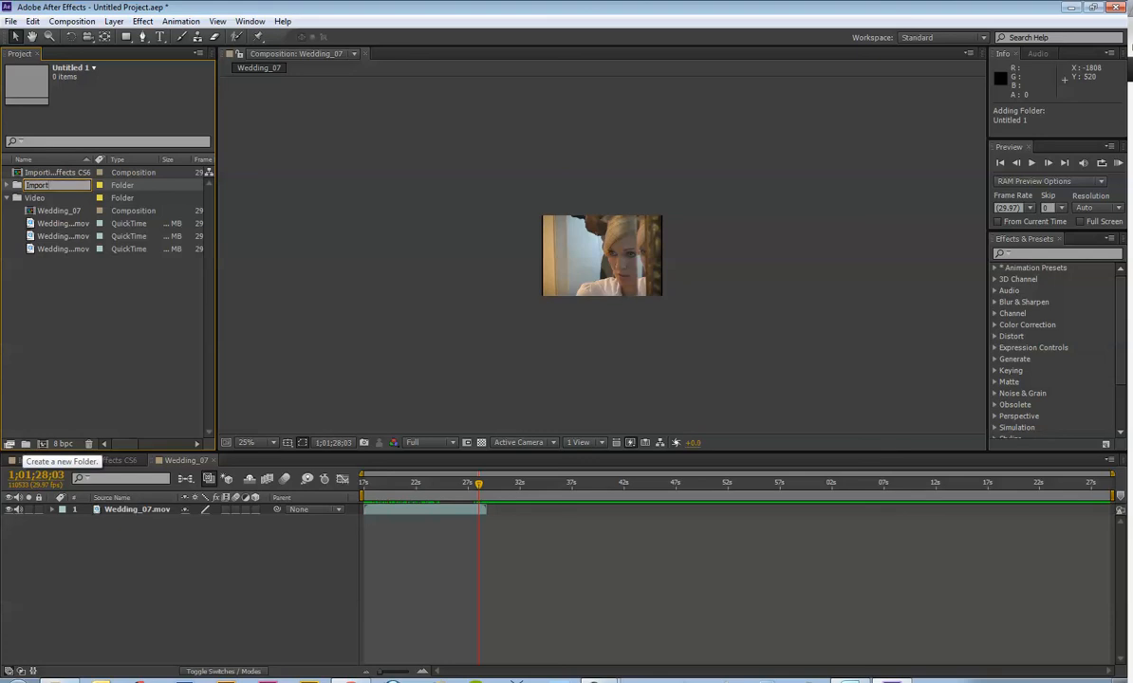
type("Image")
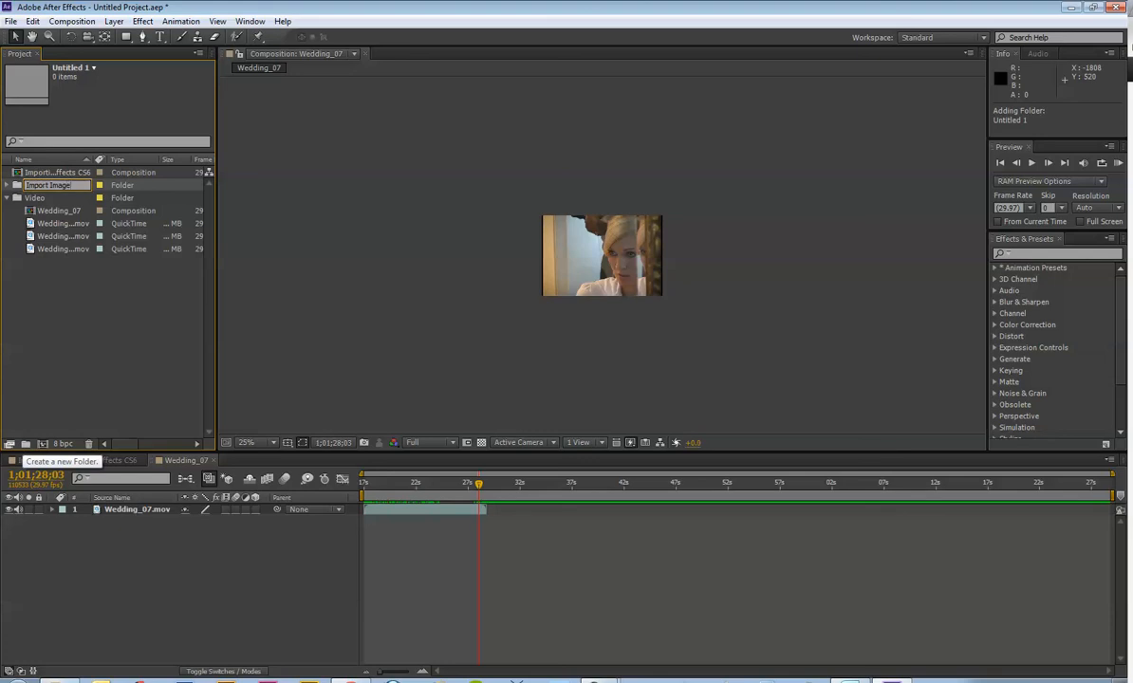
type("Images")
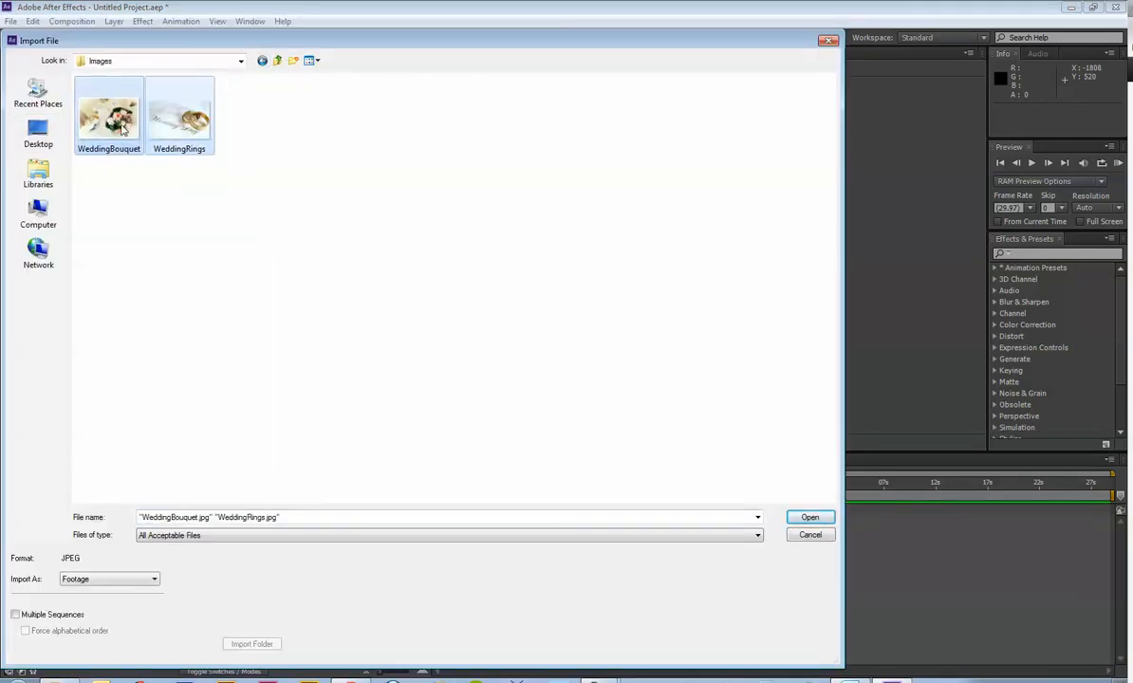
left_click(810, 516)
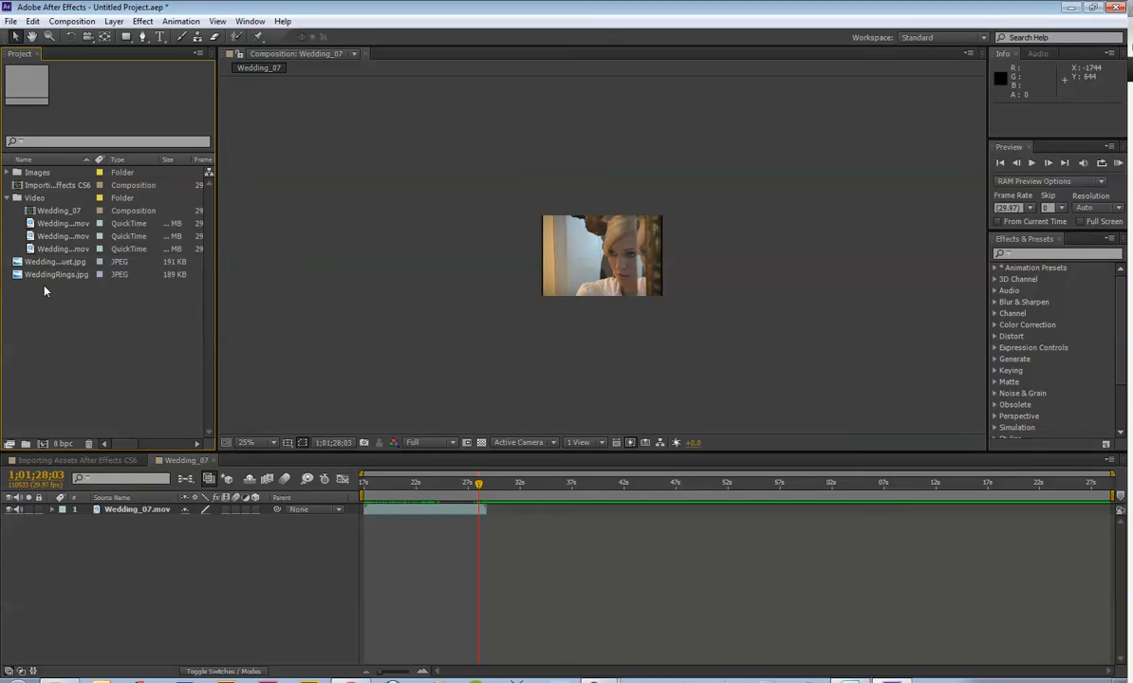
Step: Select the imported photos, set the viewer zoom to 50%, and nudge the current time back
left_click(55, 261)
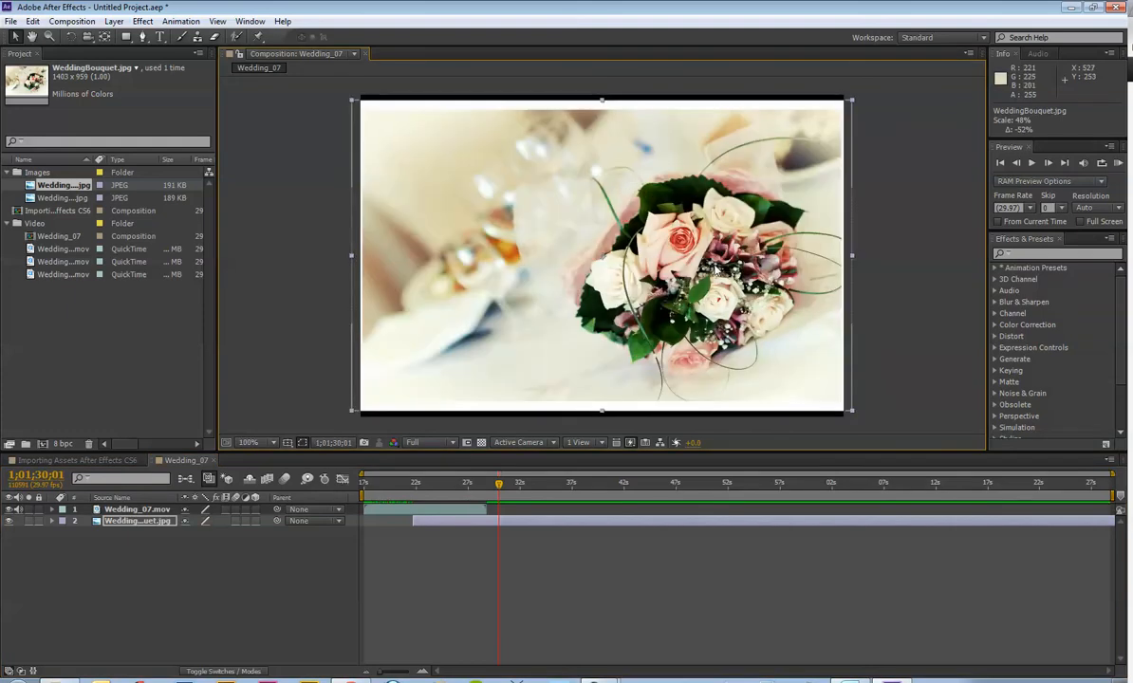
left_click(248, 442)
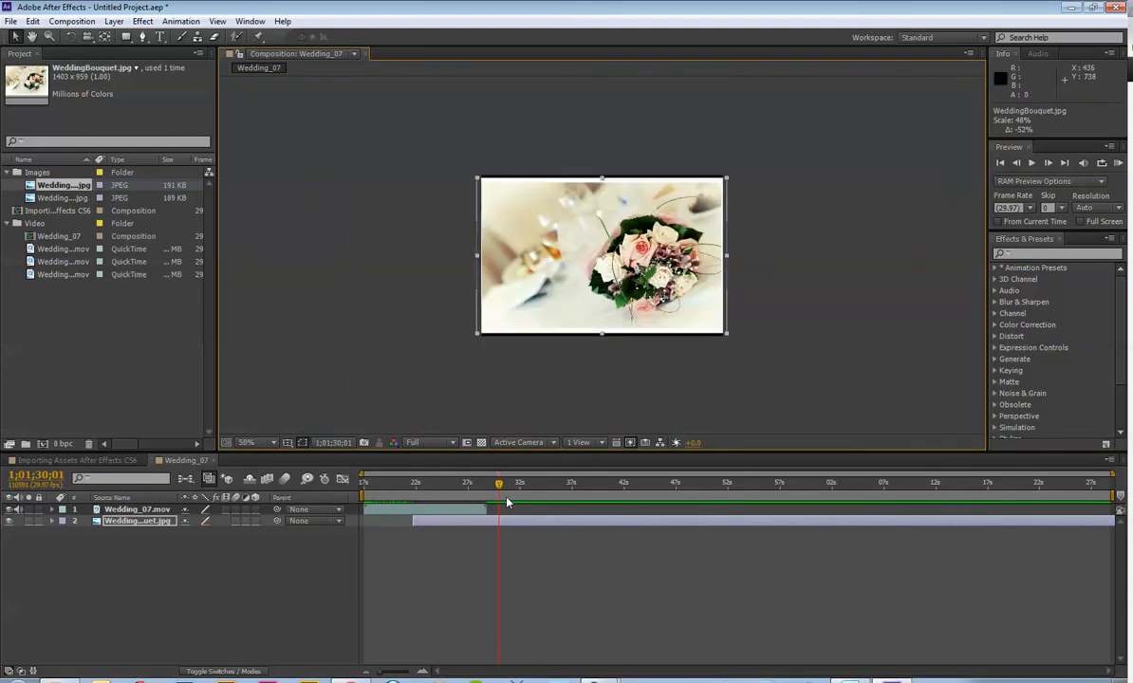
left_click_drag(498, 484, 490, 484)
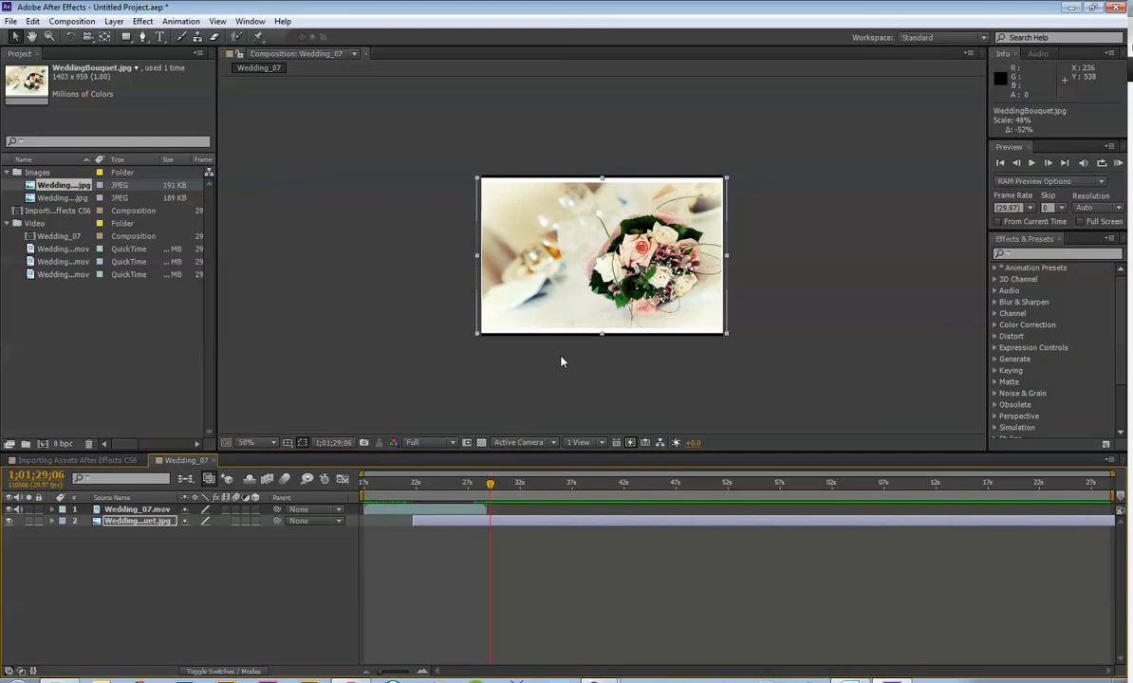
mouse_move(564, 368)
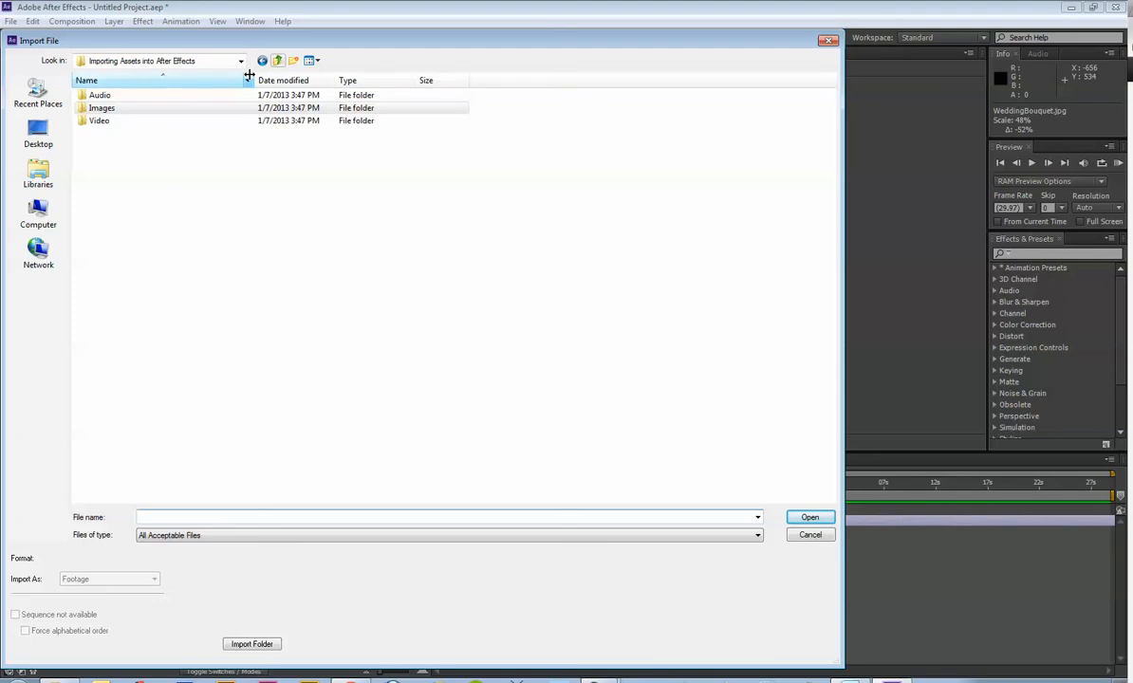
Step: Import the Canon in D MP3 from the Audio source folder and select it for filing
double_click(100, 95)
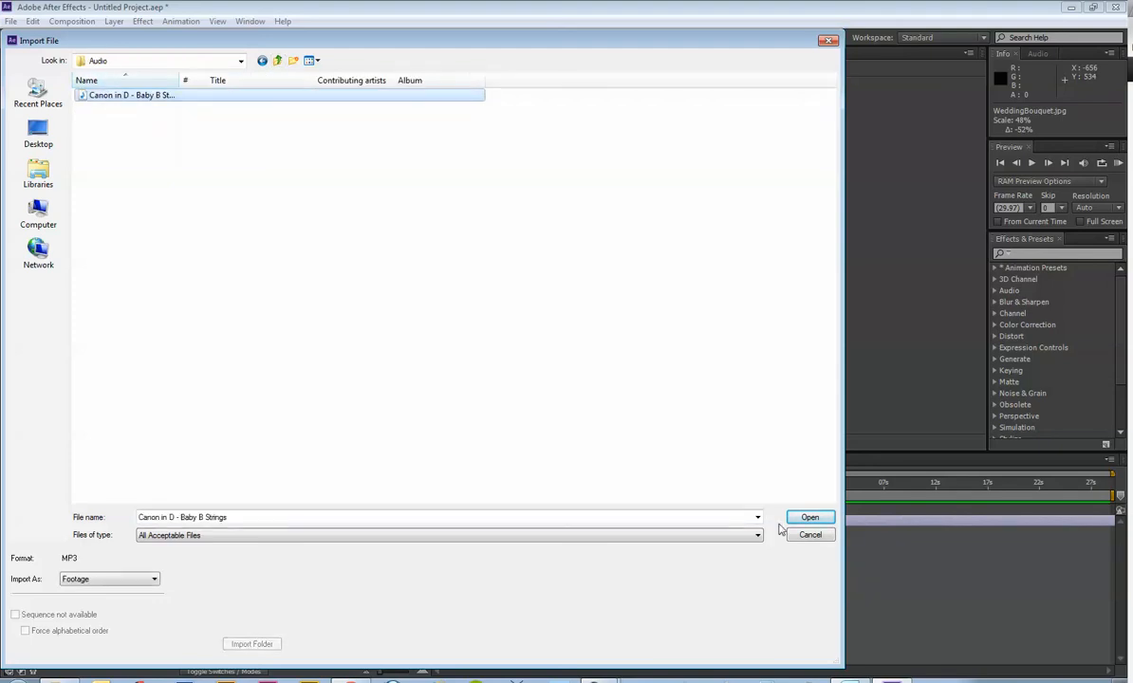
left_click(809, 517)
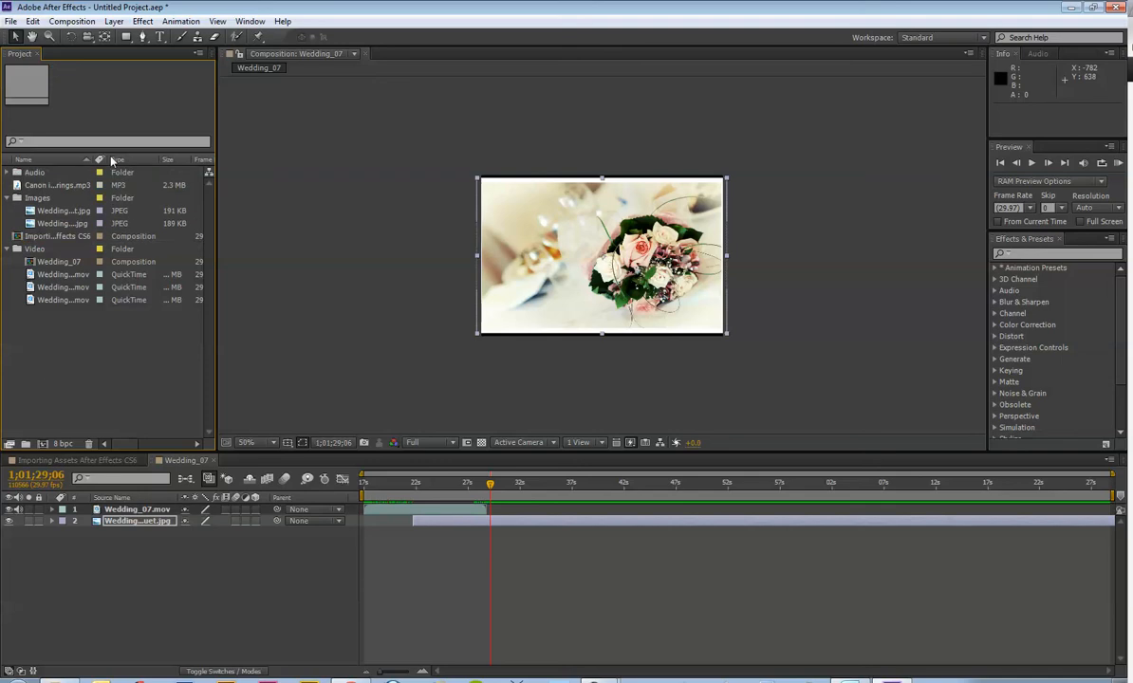
left_click(7, 172)
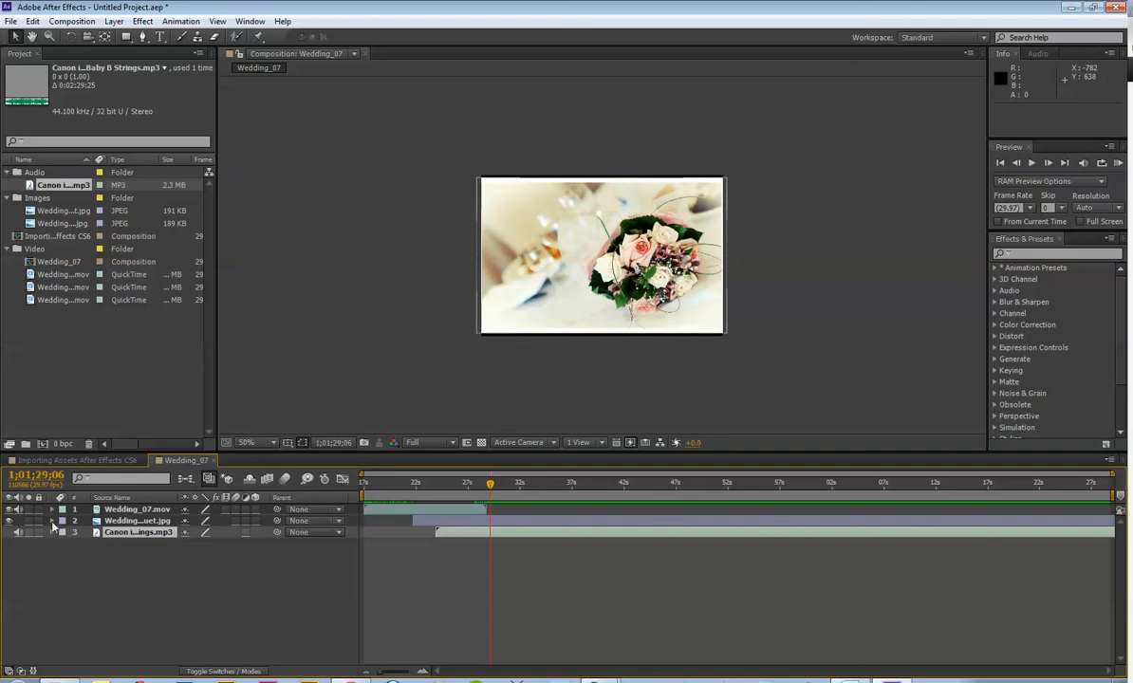
Step: Expand the layer properties, trim the bouquet layer's out point, and select the Canon in D layer
left_click(54, 521)
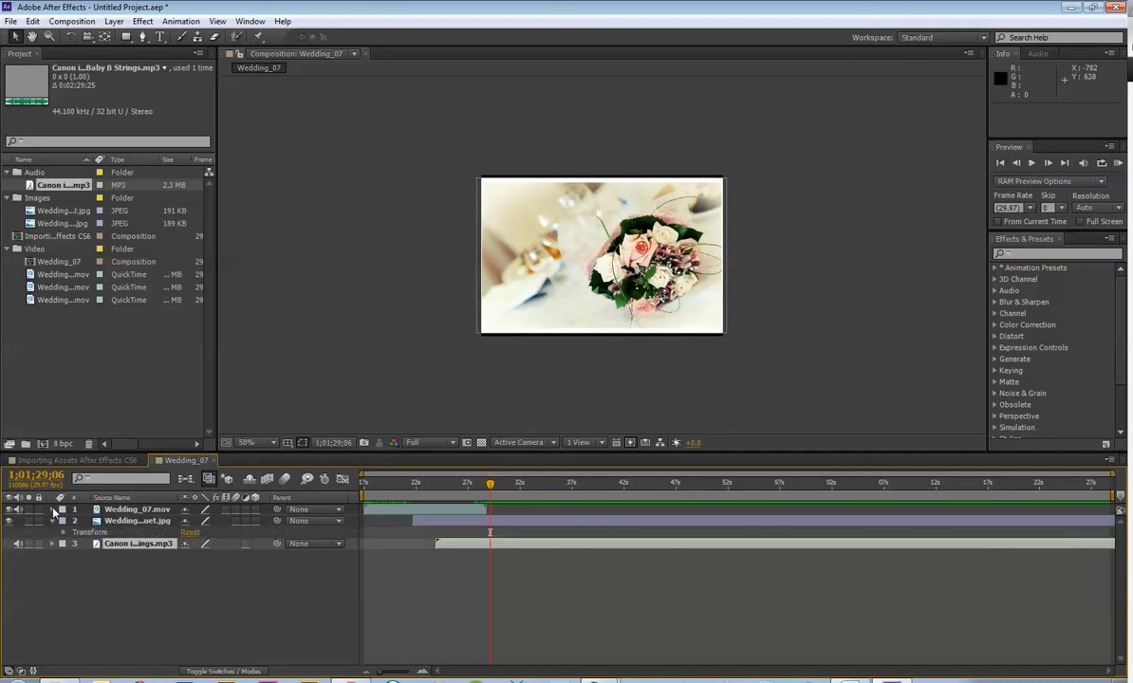
left_click(63, 510)
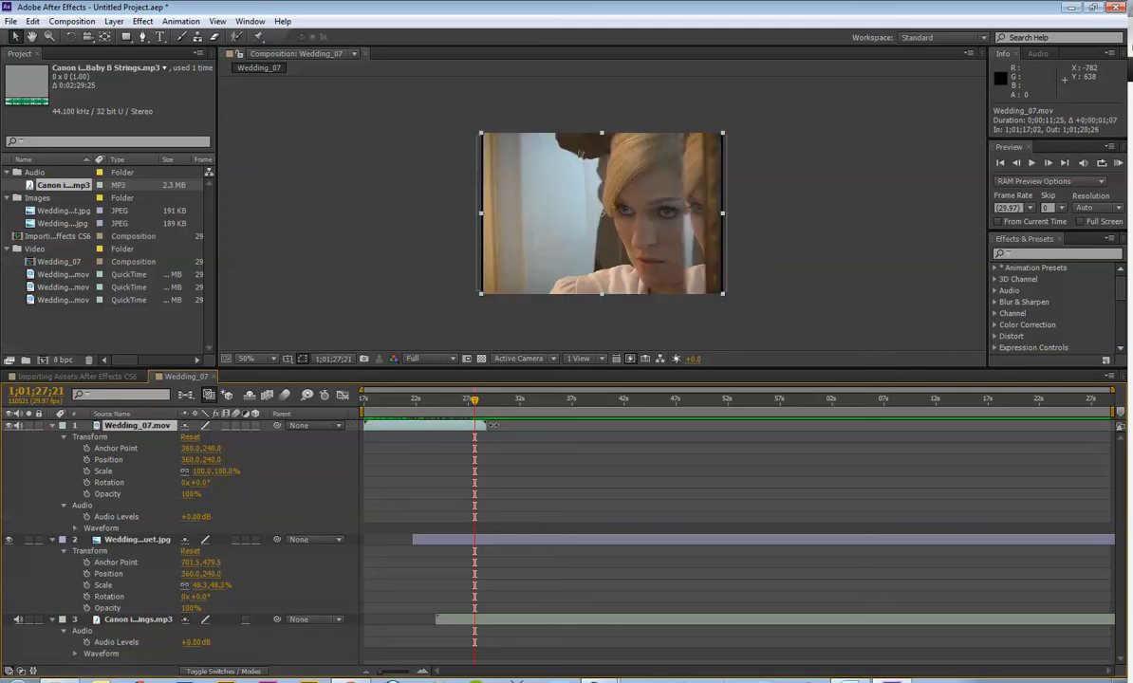
left_click(417, 398)
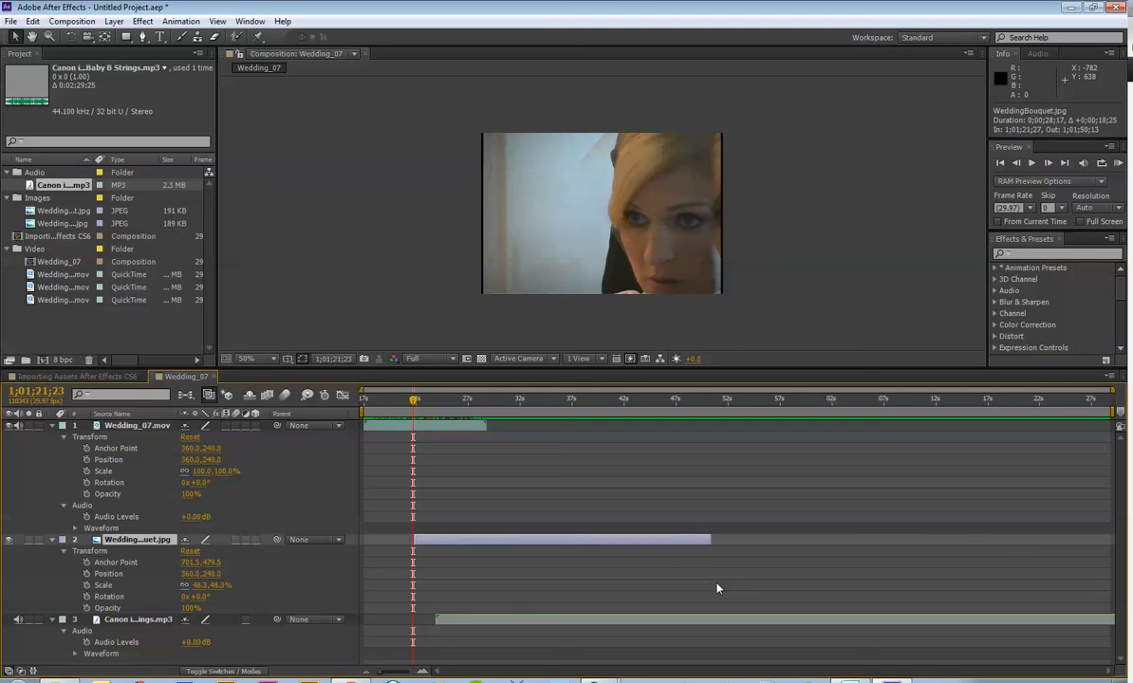
left_click(138, 619)
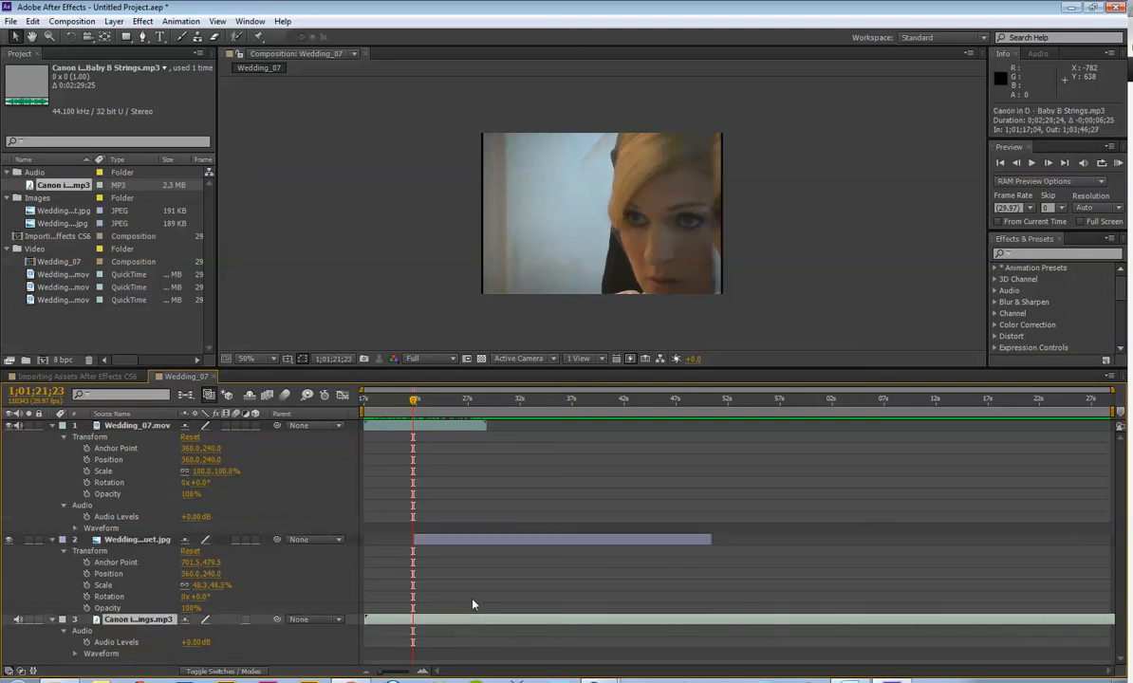
mouse_move(431, 607)
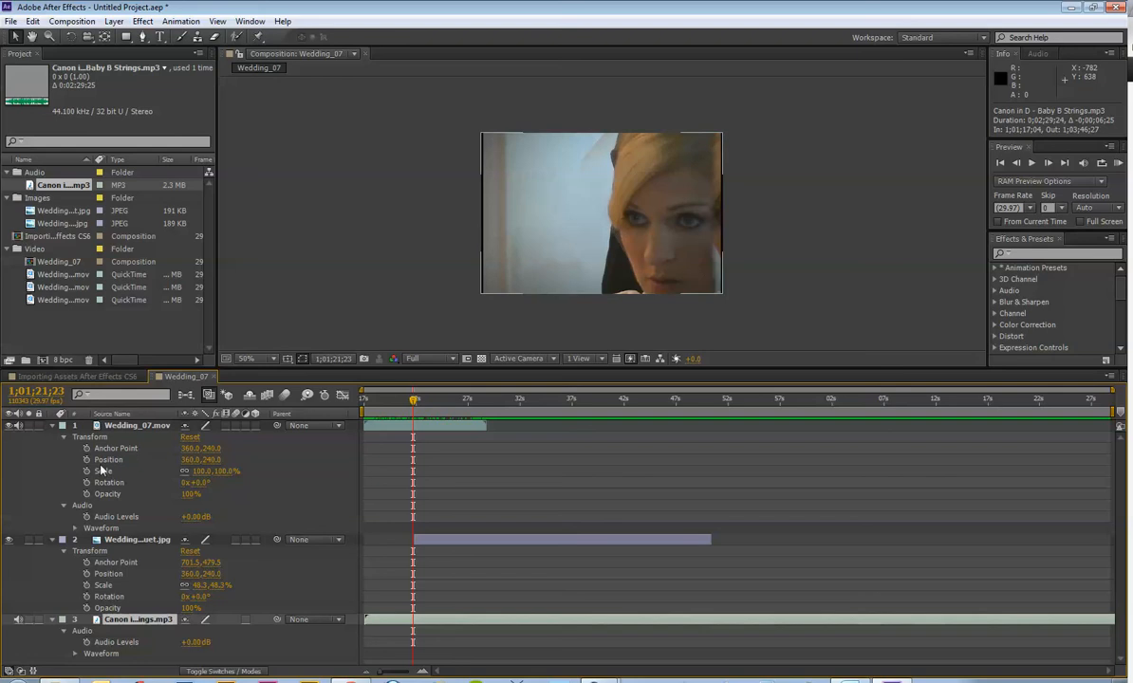
mouse_move(448, 485)
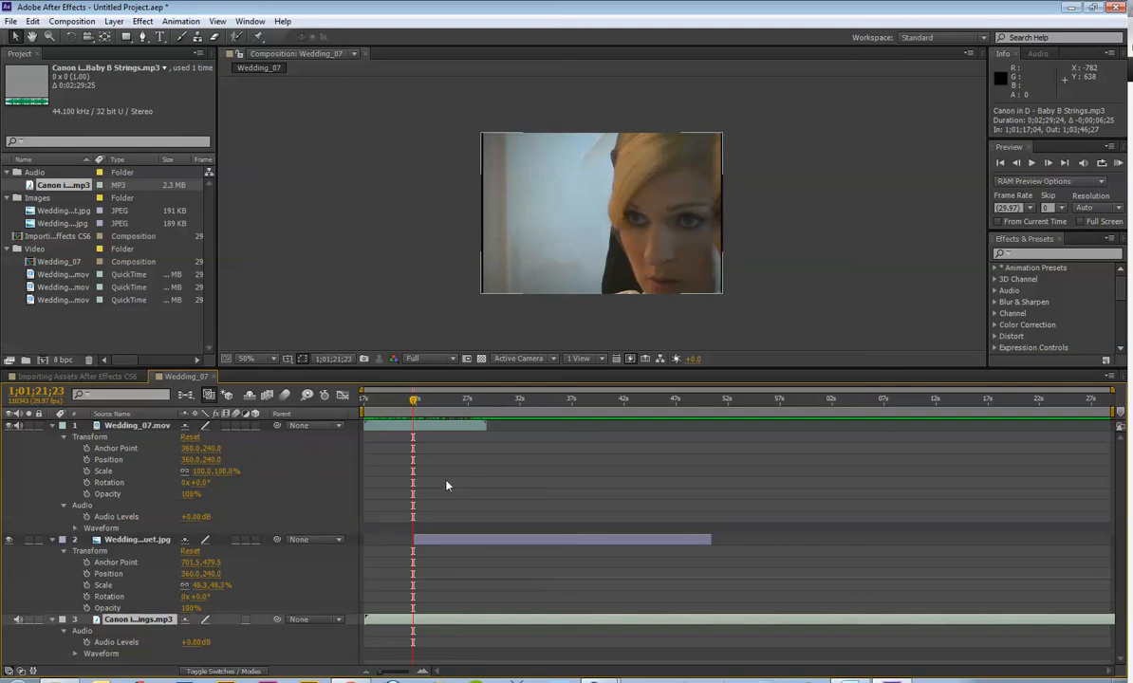
mouse_move(407, 468)
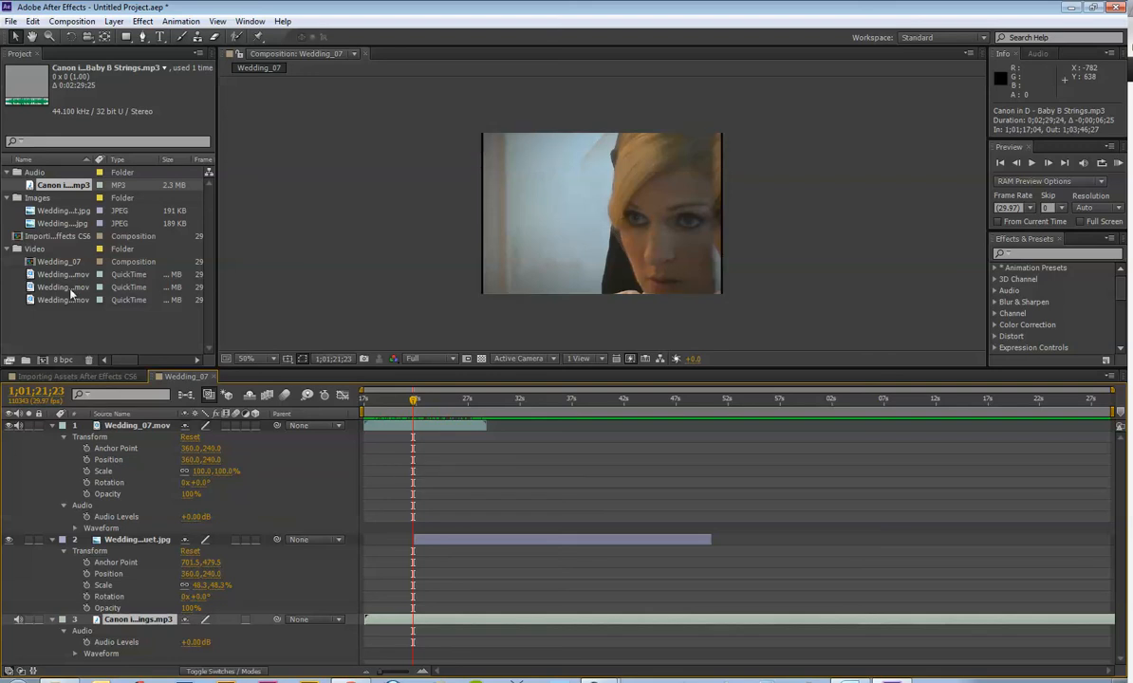
mouse_move(65, 235)
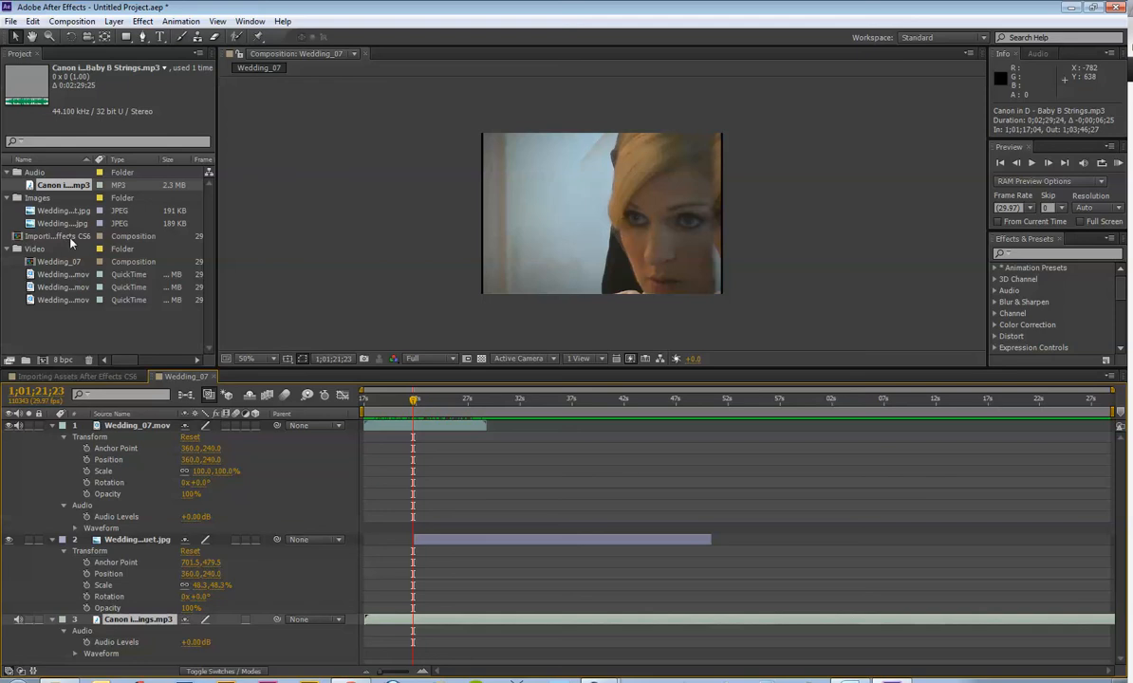
mouse_move(740, 285)
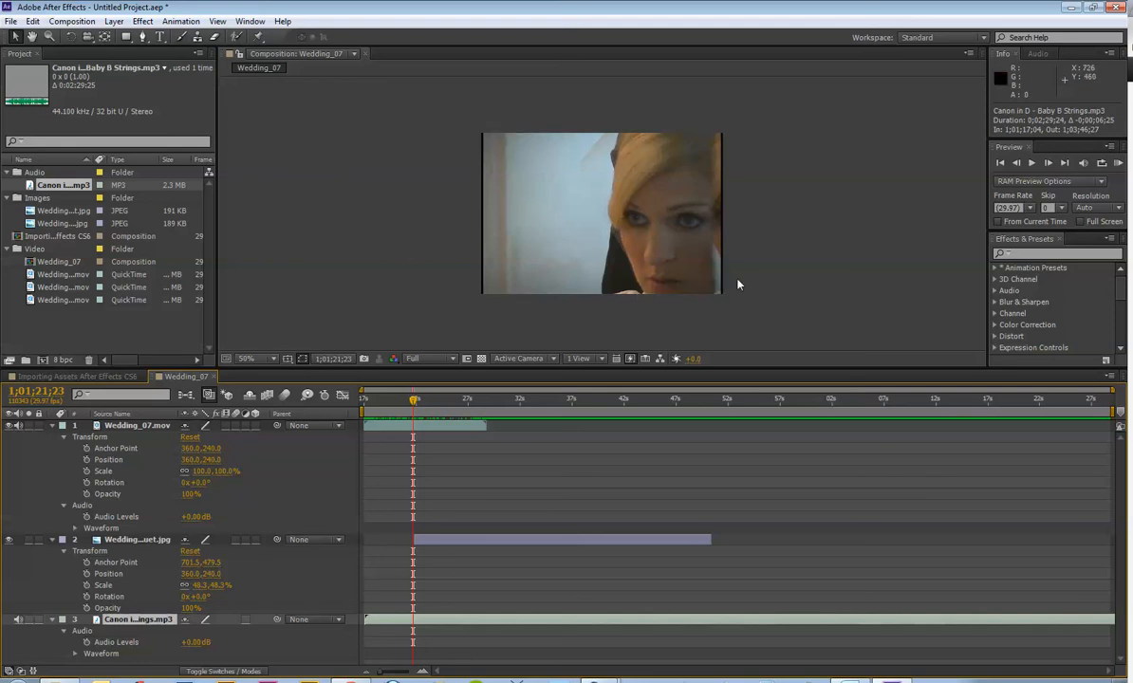
mouse_move(811, 234)
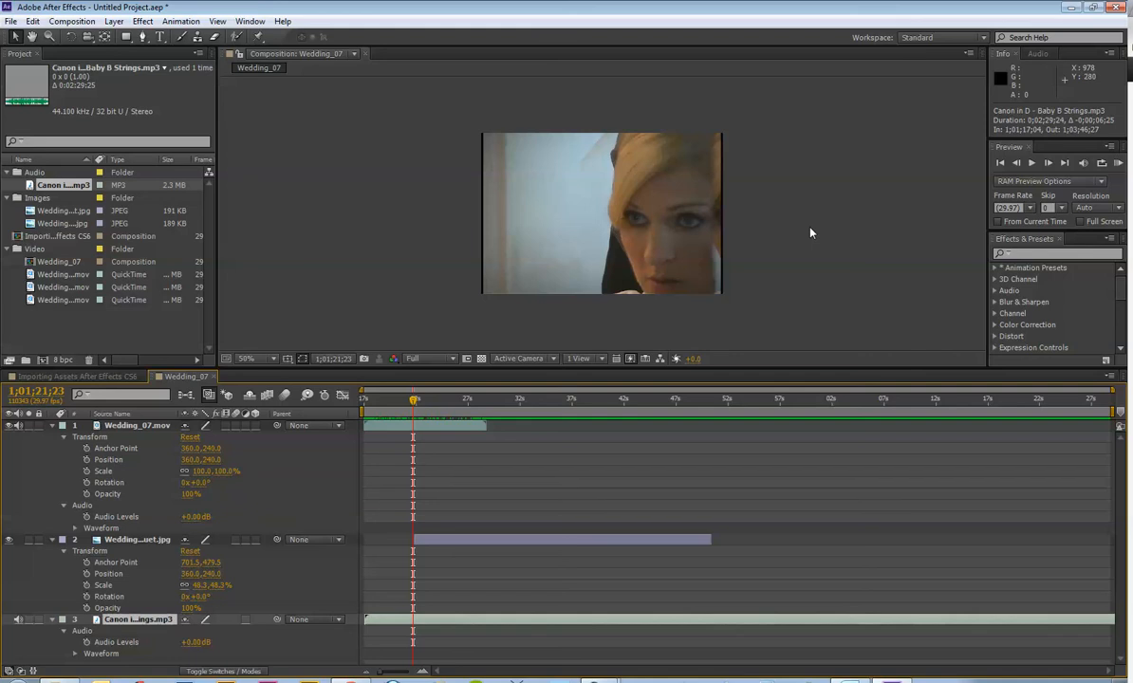
mouse_move(223, 276)
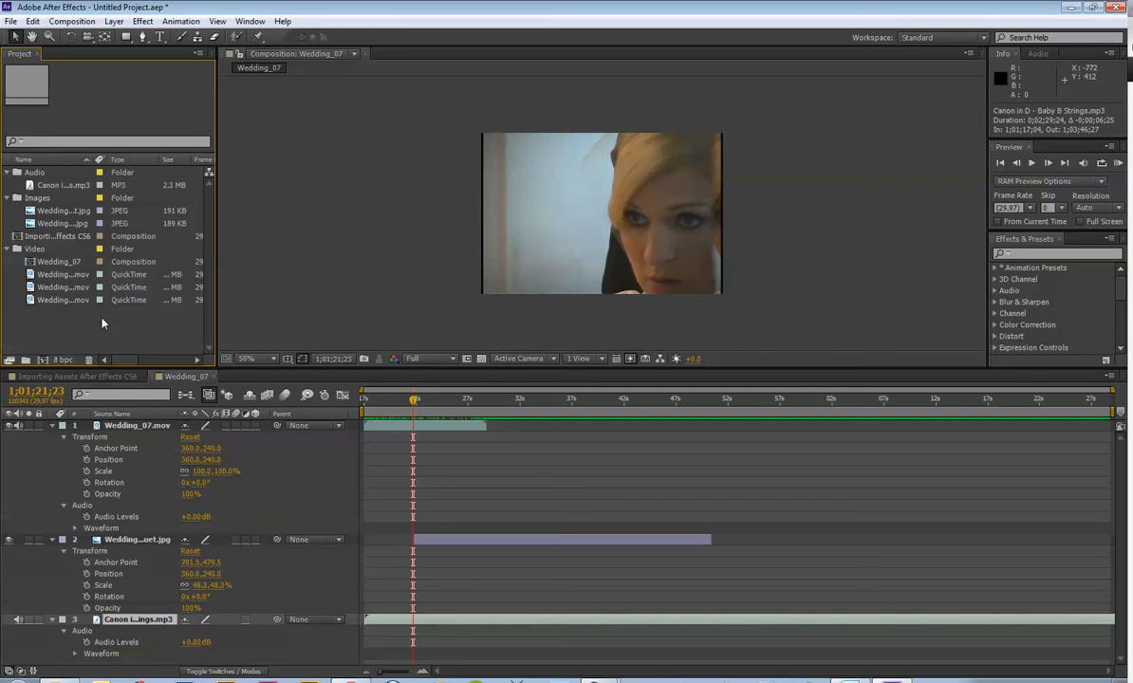
mouse_move(402, 409)
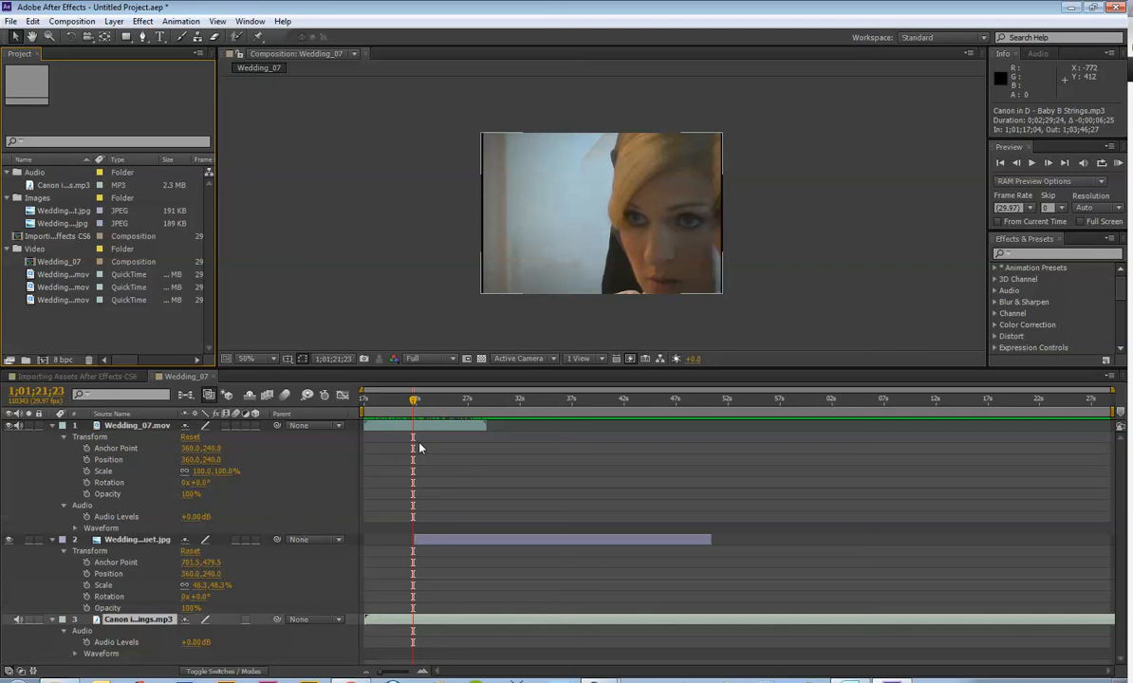
mouse_move(550, 457)
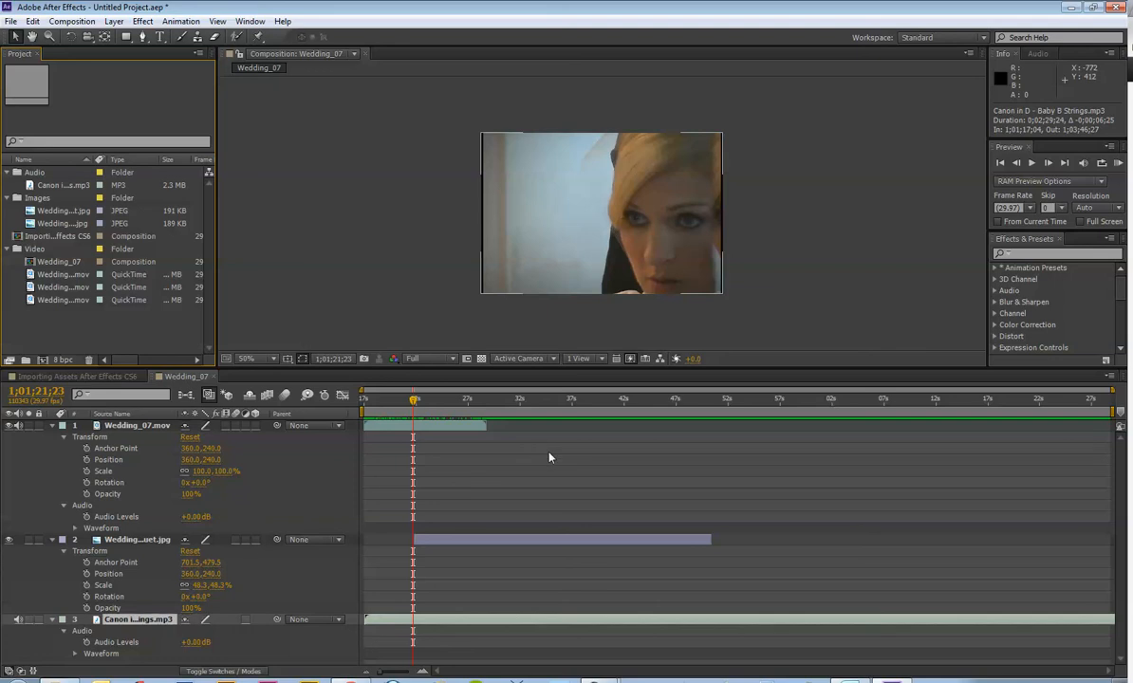